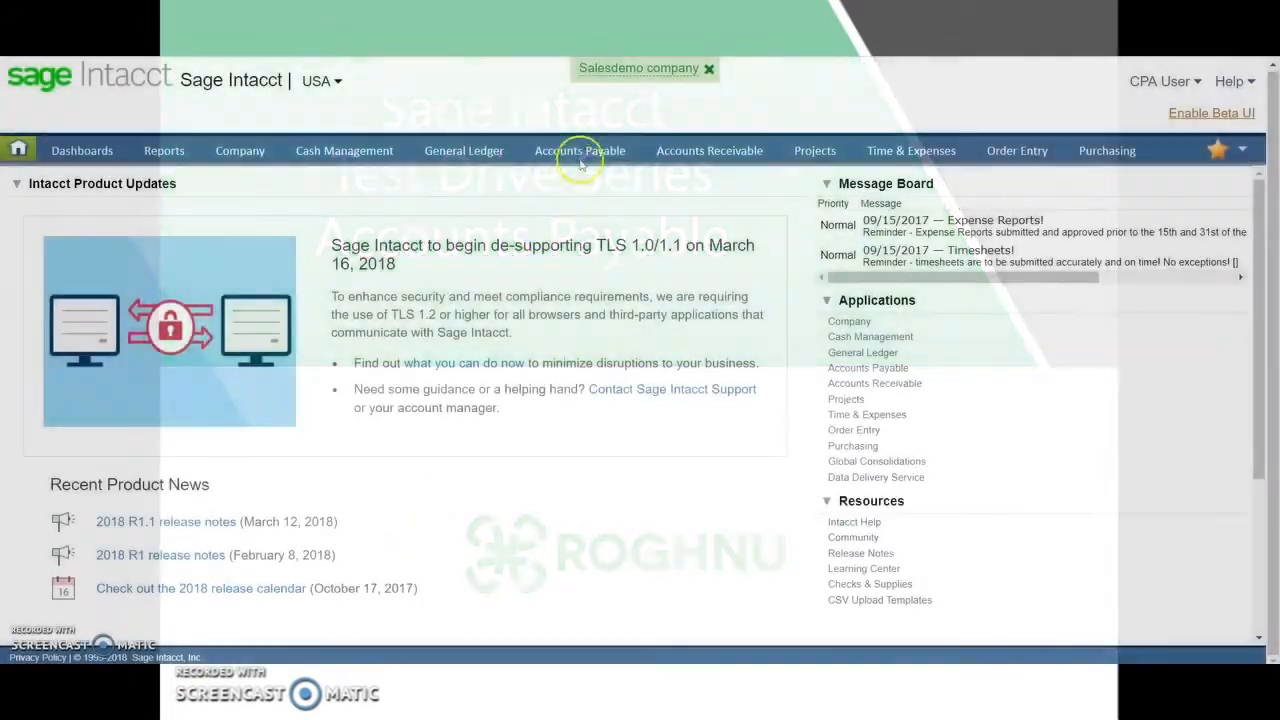
# Step: Show the Accounts Payable Bills list and dismiss the 2018 Release 1 announcement
pyautogui.click(580, 150)
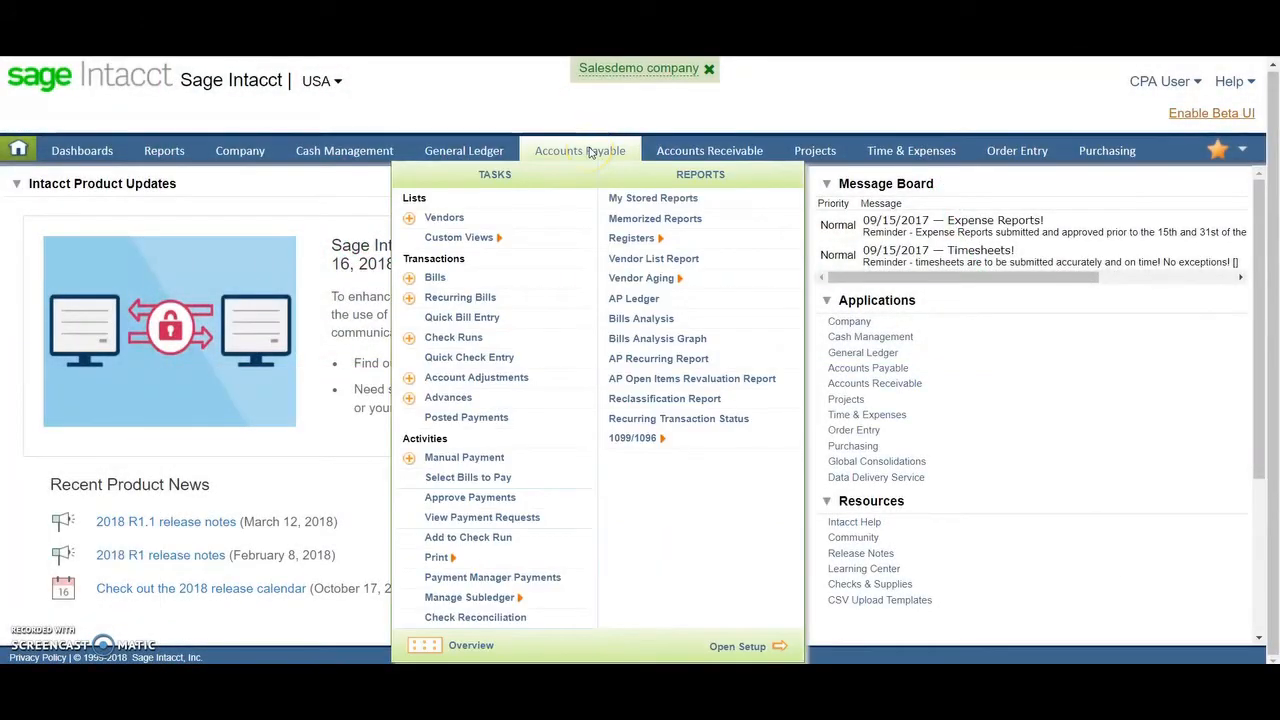
pyautogui.click(434, 276)
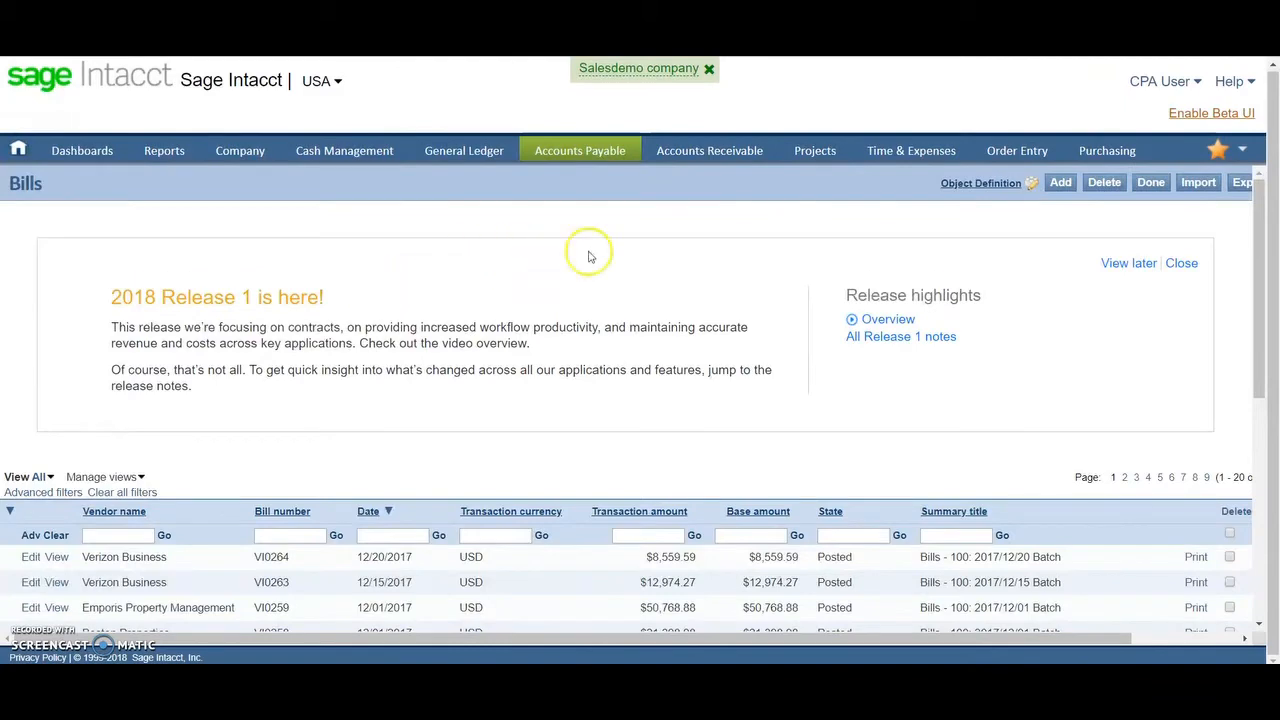
pyautogui.click(1180, 264)
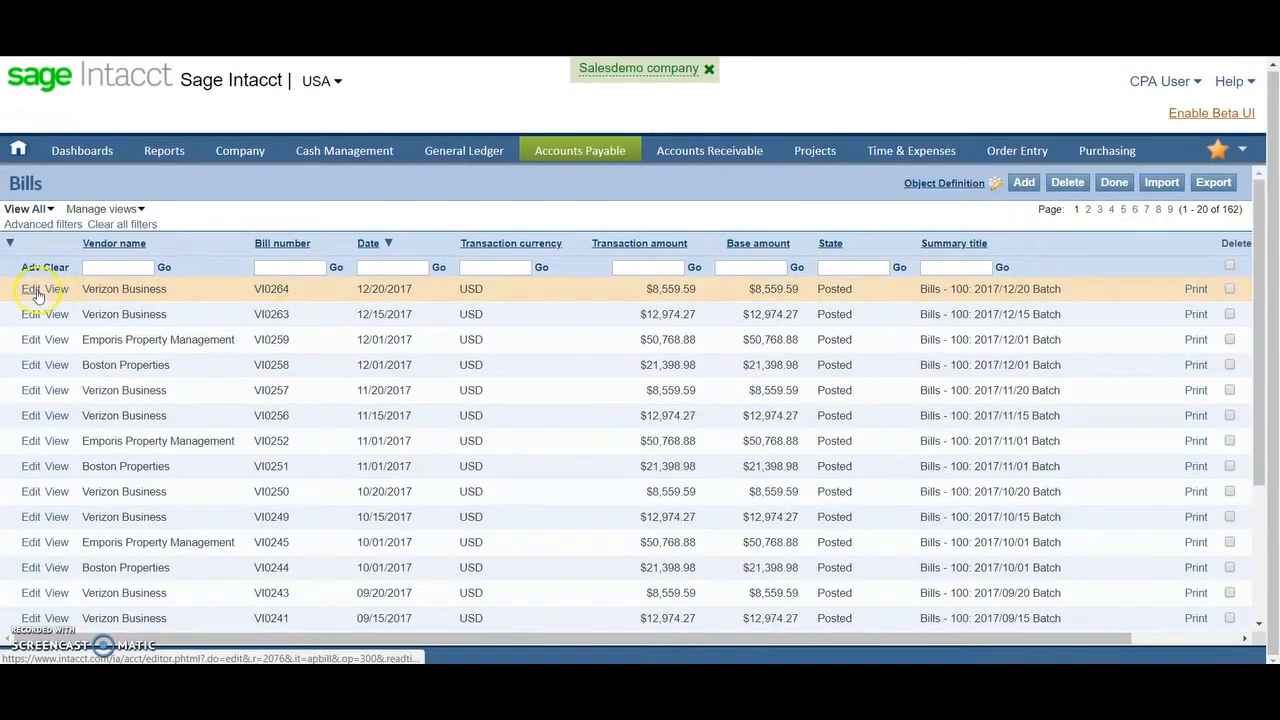
pyautogui.click(56, 288)
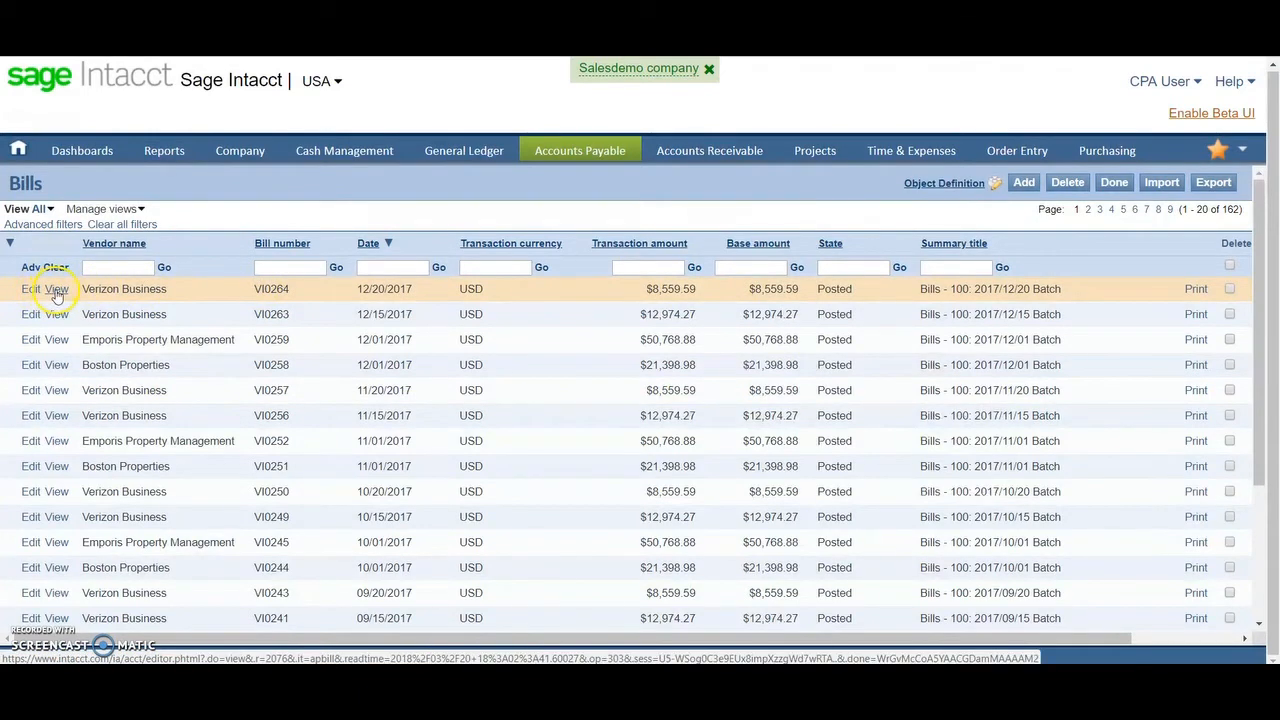
pyautogui.click(58, 288)
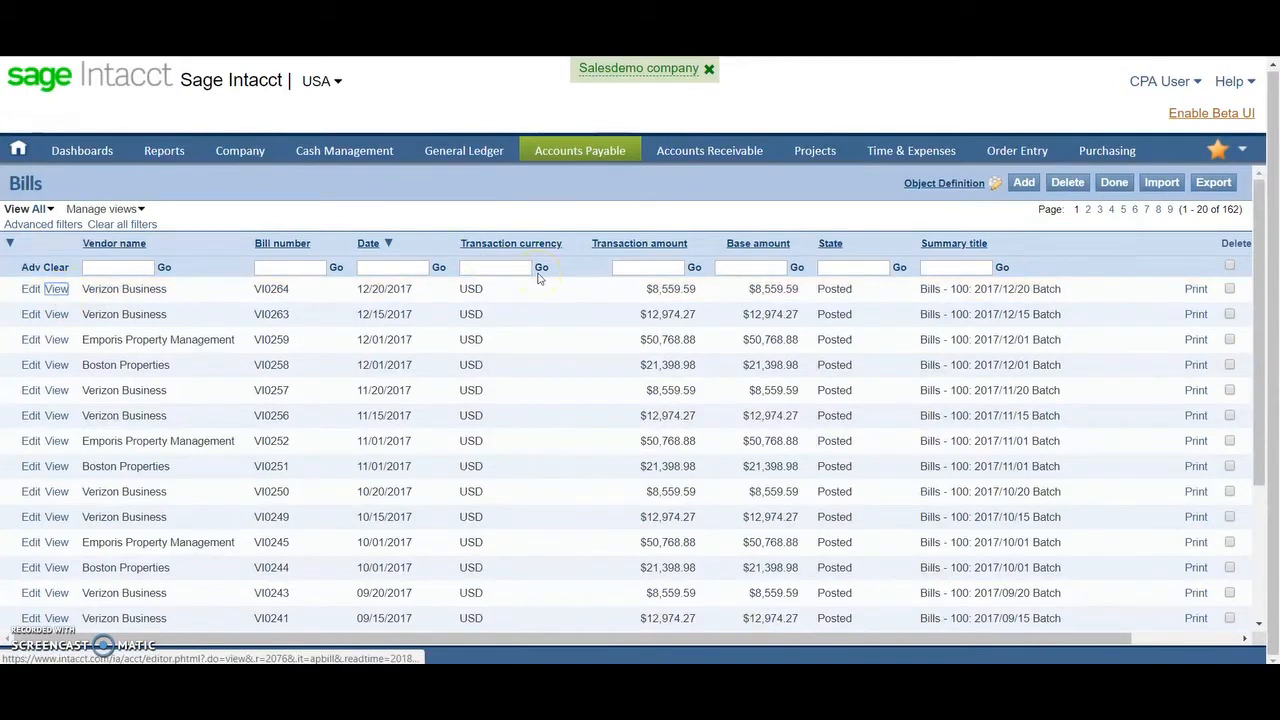
# Step: Duplicate Verizon Business bill VI0264, review the prefilled copy, then cancel it
pyautogui.click(56, 288)
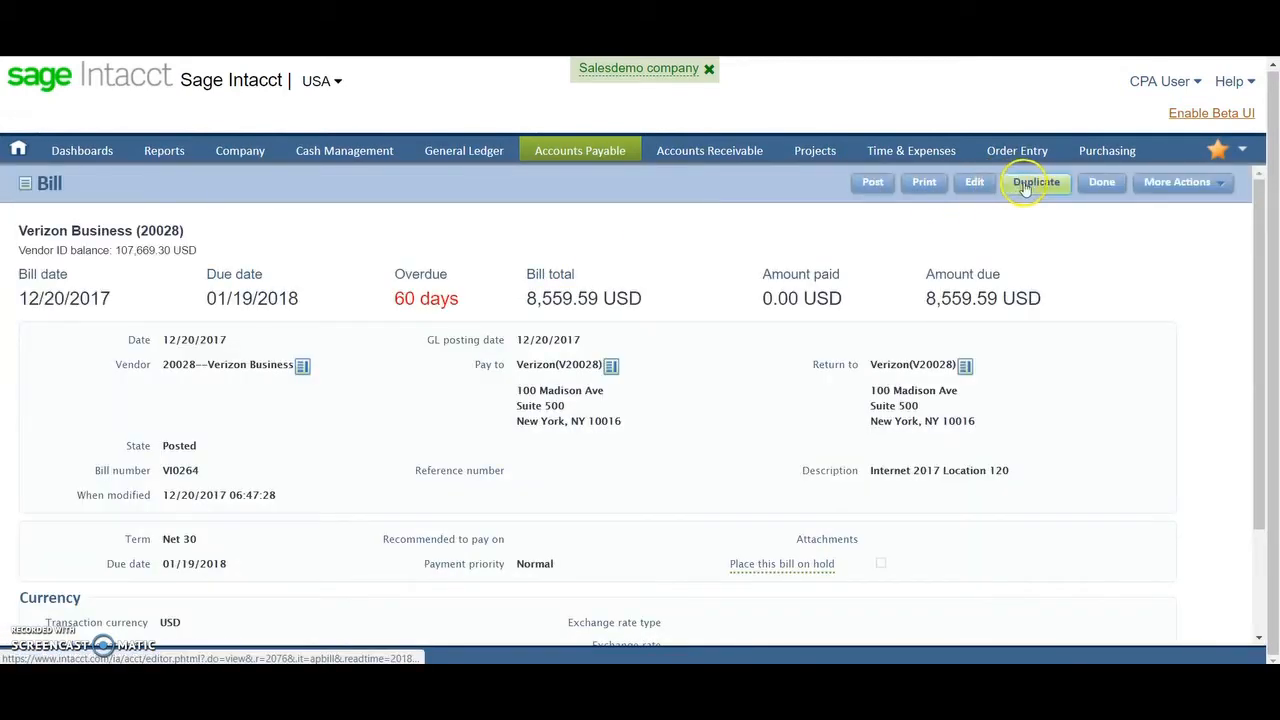
pyautogui.click(1036, 180)
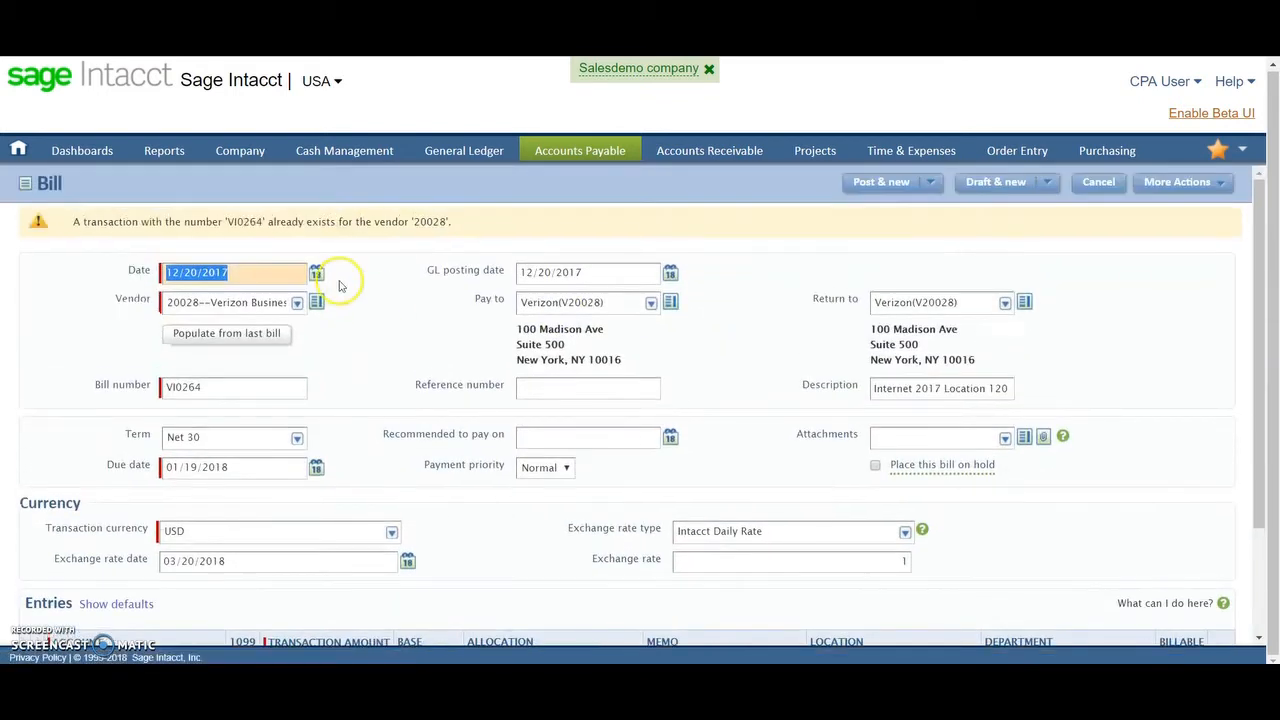
pyautogui.moveTo(322, 402)
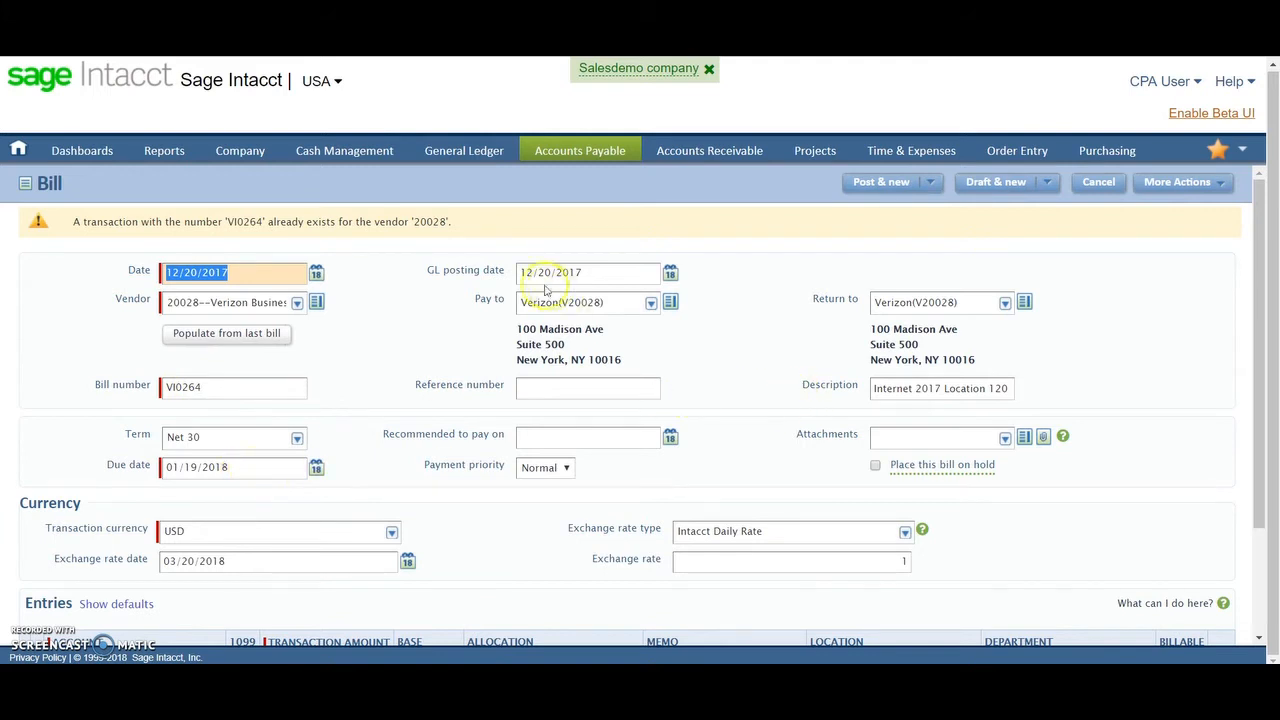
pyautogui.moveTo(382, 328)
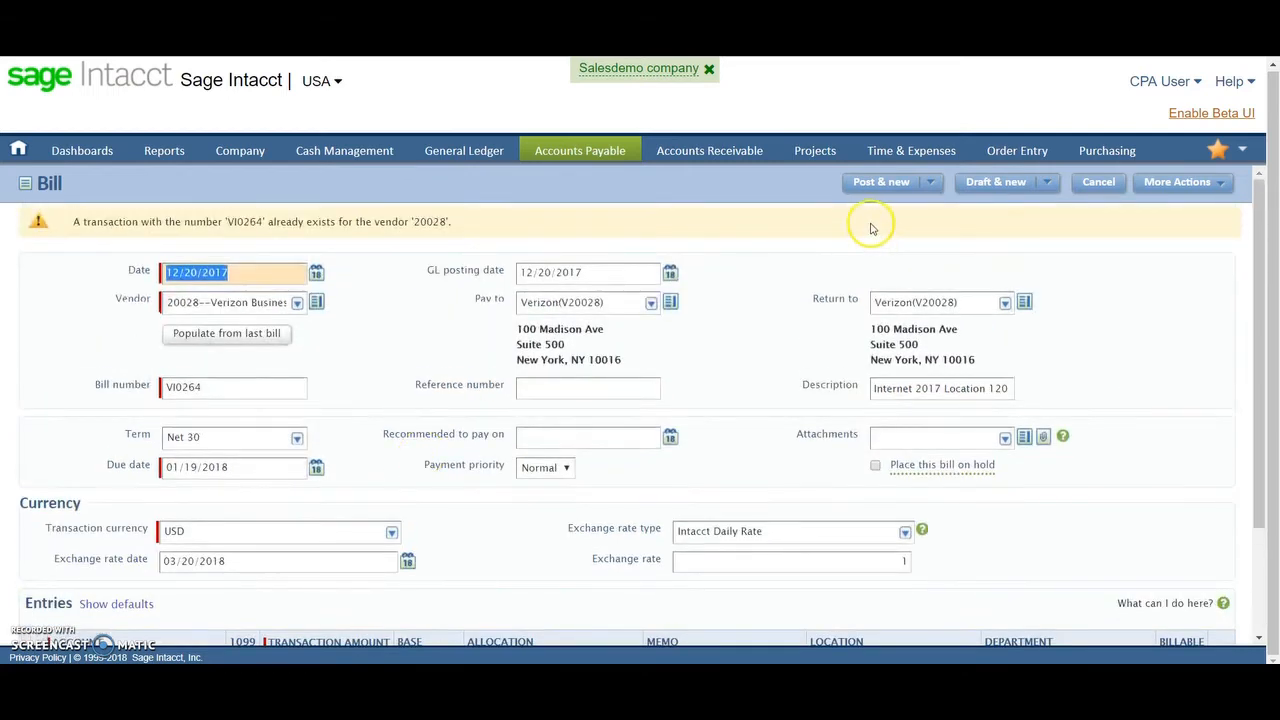
pyautogui.moveTo(766, 308)
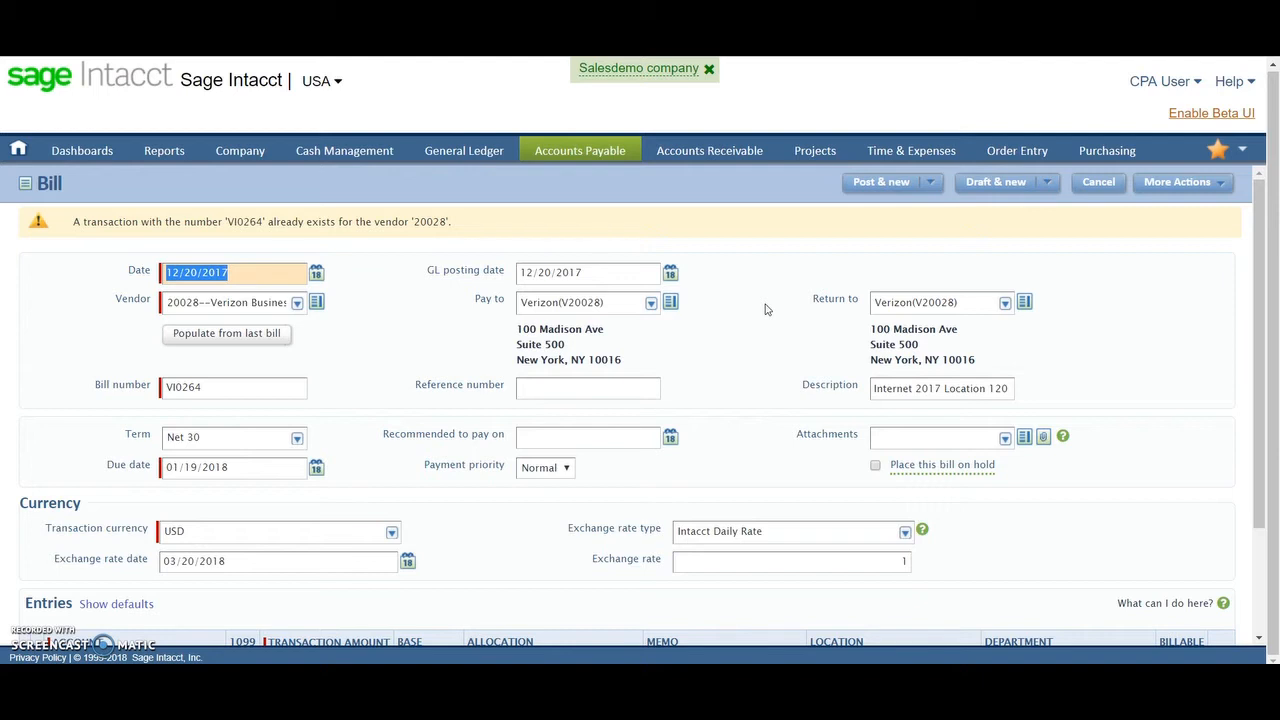
pyautogui.scroll(-3)
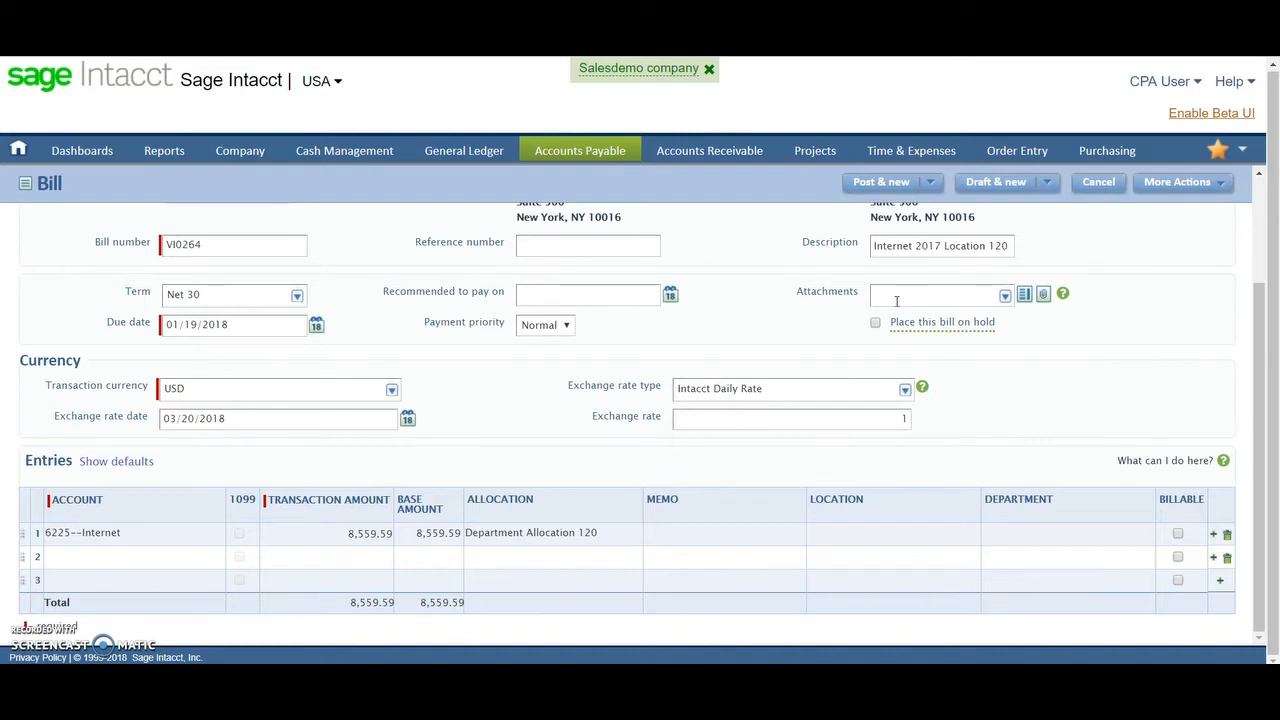
pyautogui.moveTo(708, 304)
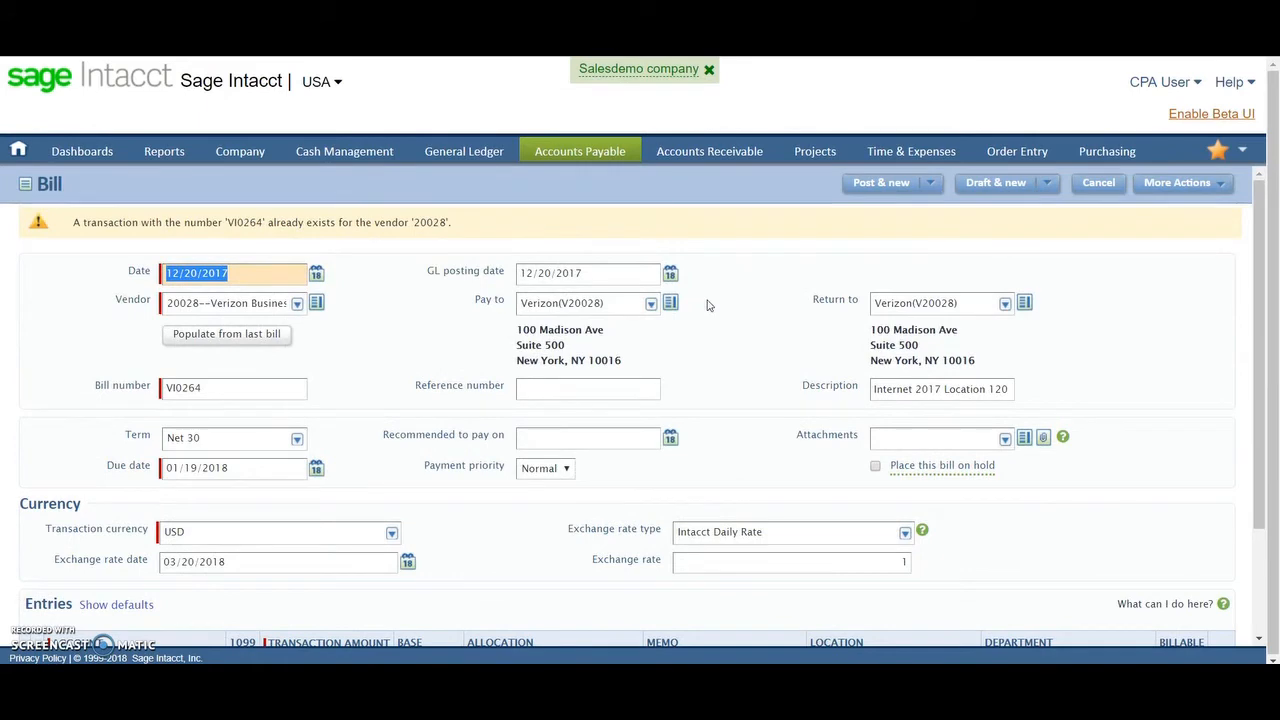
pyautogui.click(580, 152)
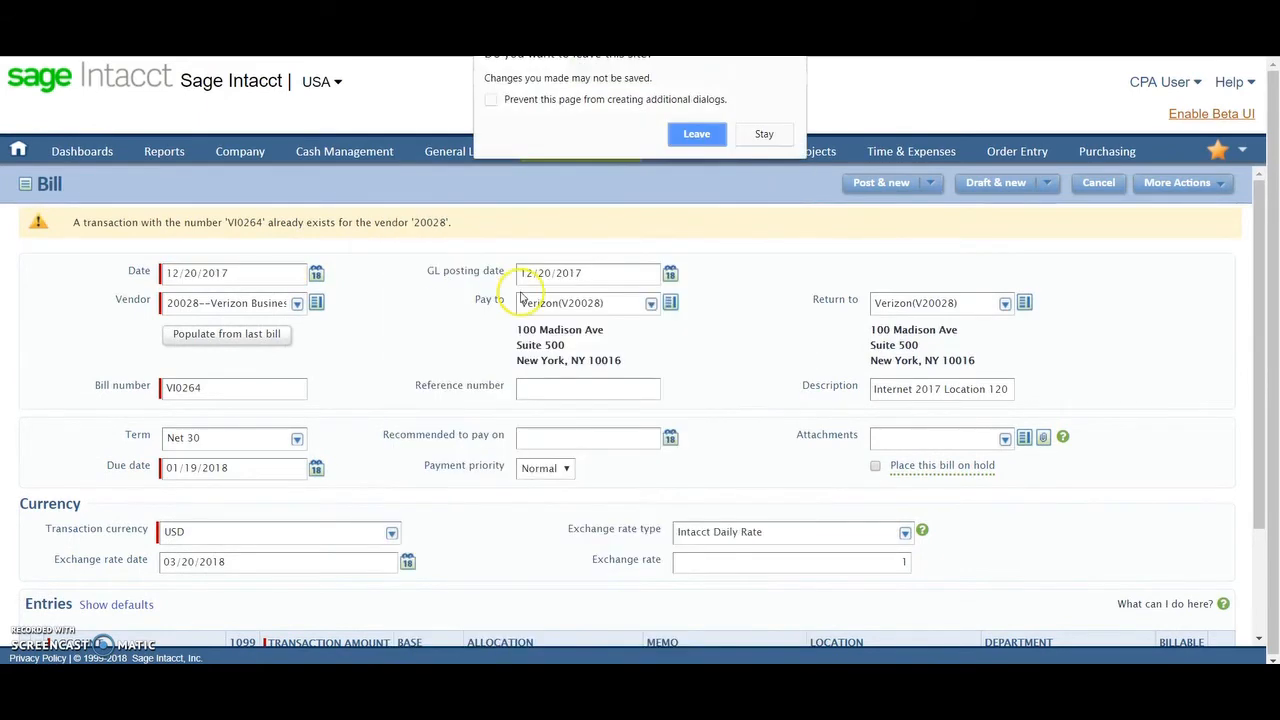
# Step: Leave the duplicate bill unsaved and review the posted and paid bills in the list
pyautogui.click(696, 132)
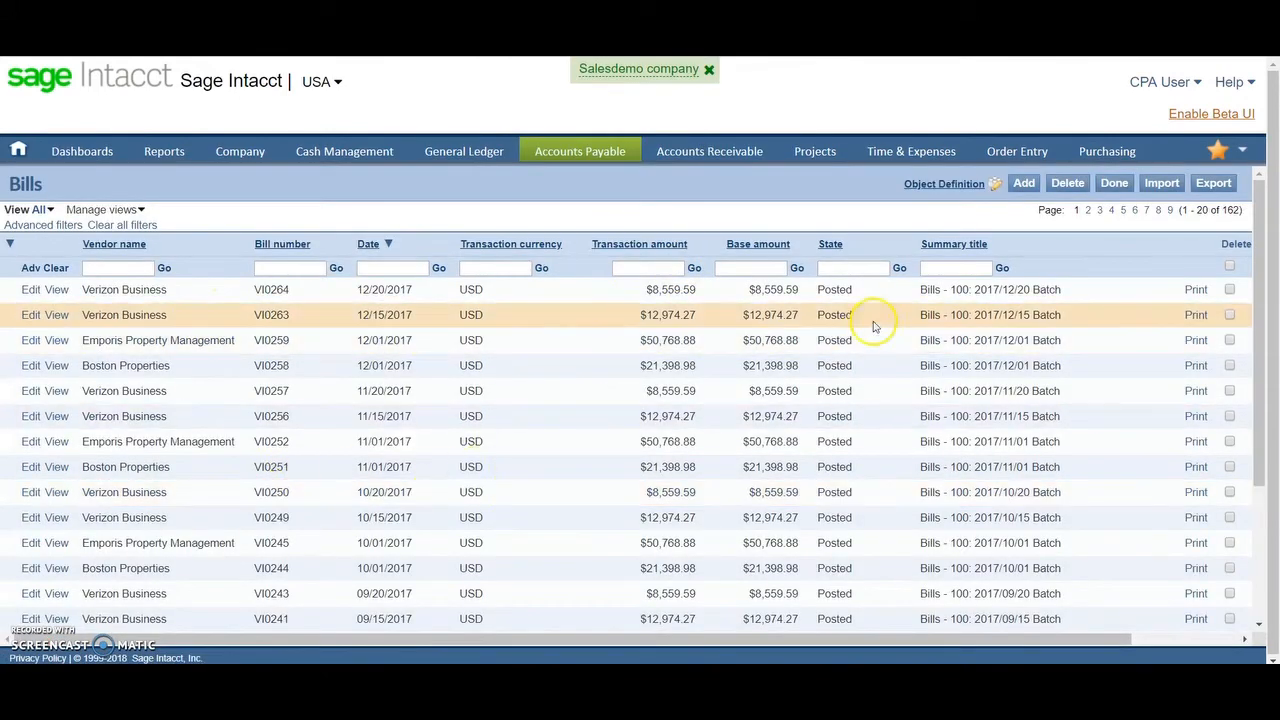
pyautogui.scroll(-3)
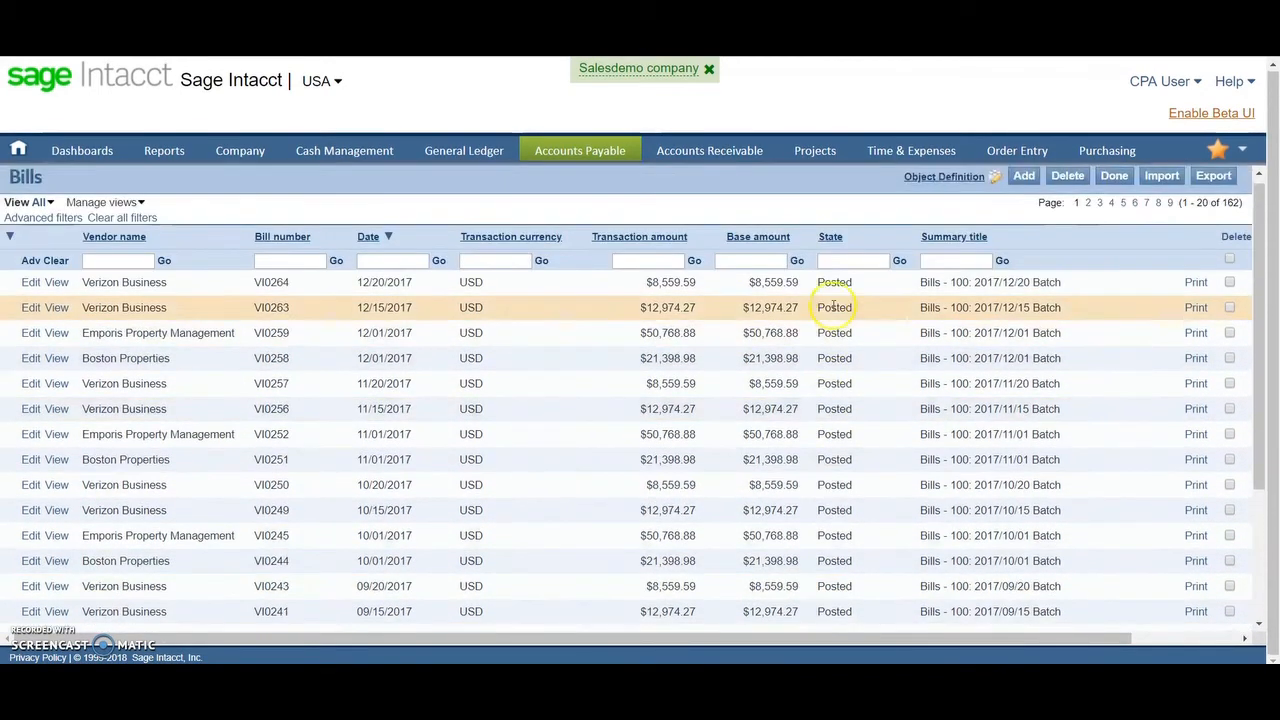
pyautogui.scroll(-3)
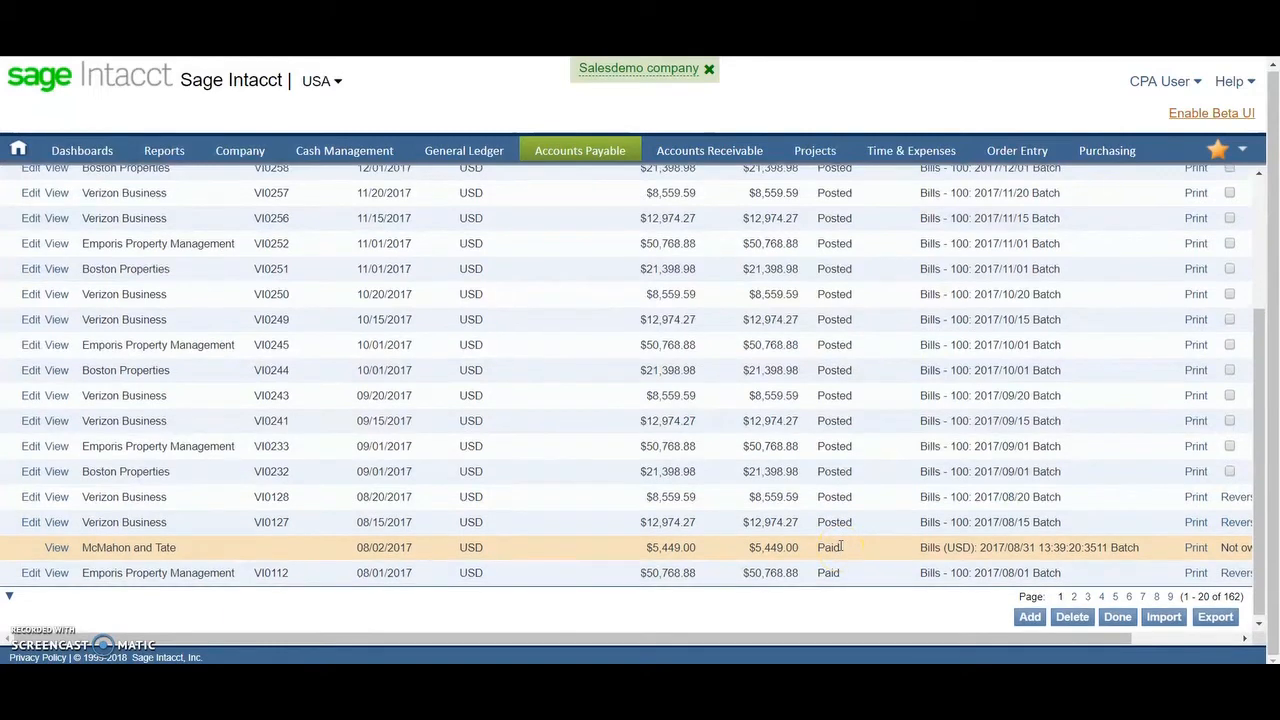
pyautogui.click(580, 150)
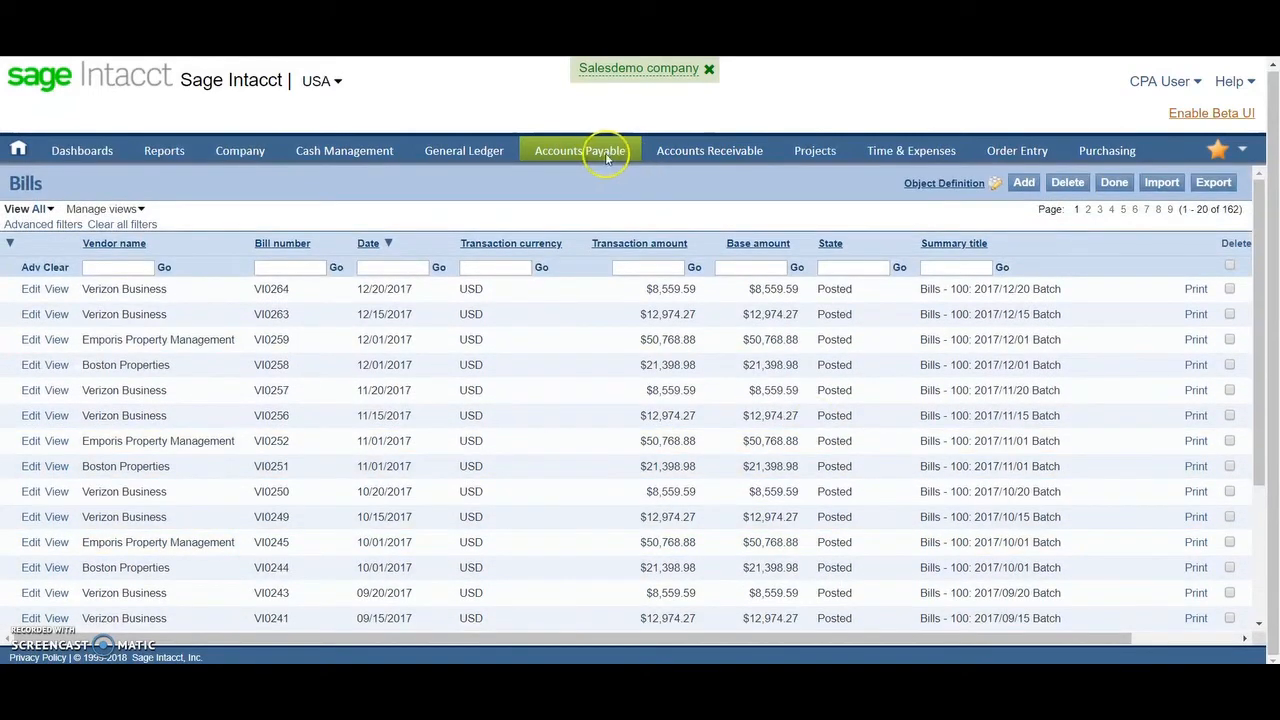
# Step: List the bills available for payment and review the payment methods
pyautogui.click(580, 150)
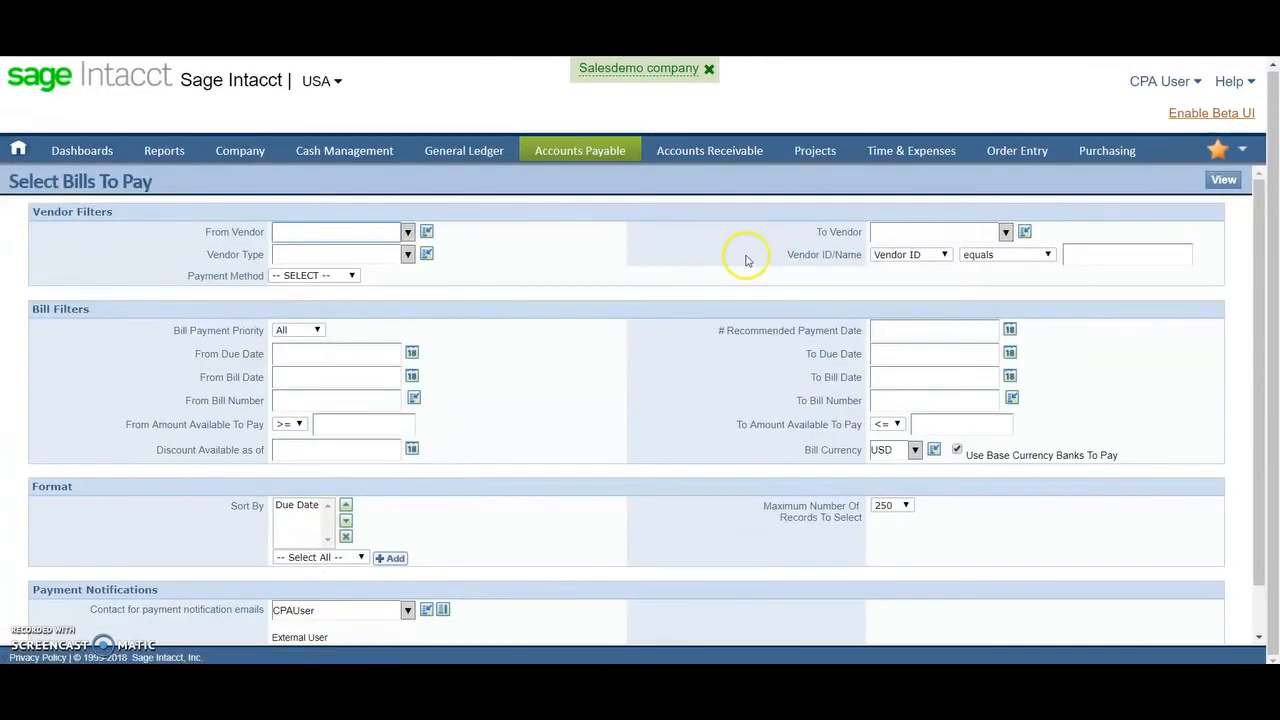
pyautogui.click(1224, 180)
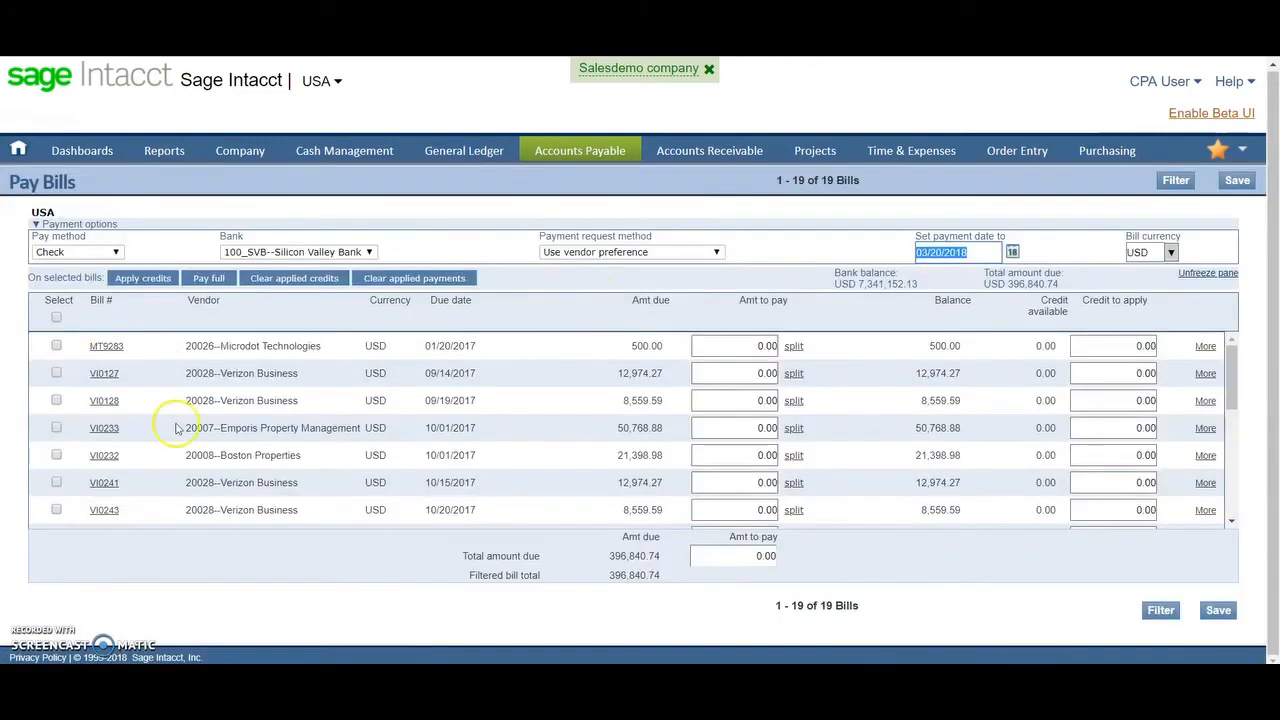
pyautogui.scroll(-3)
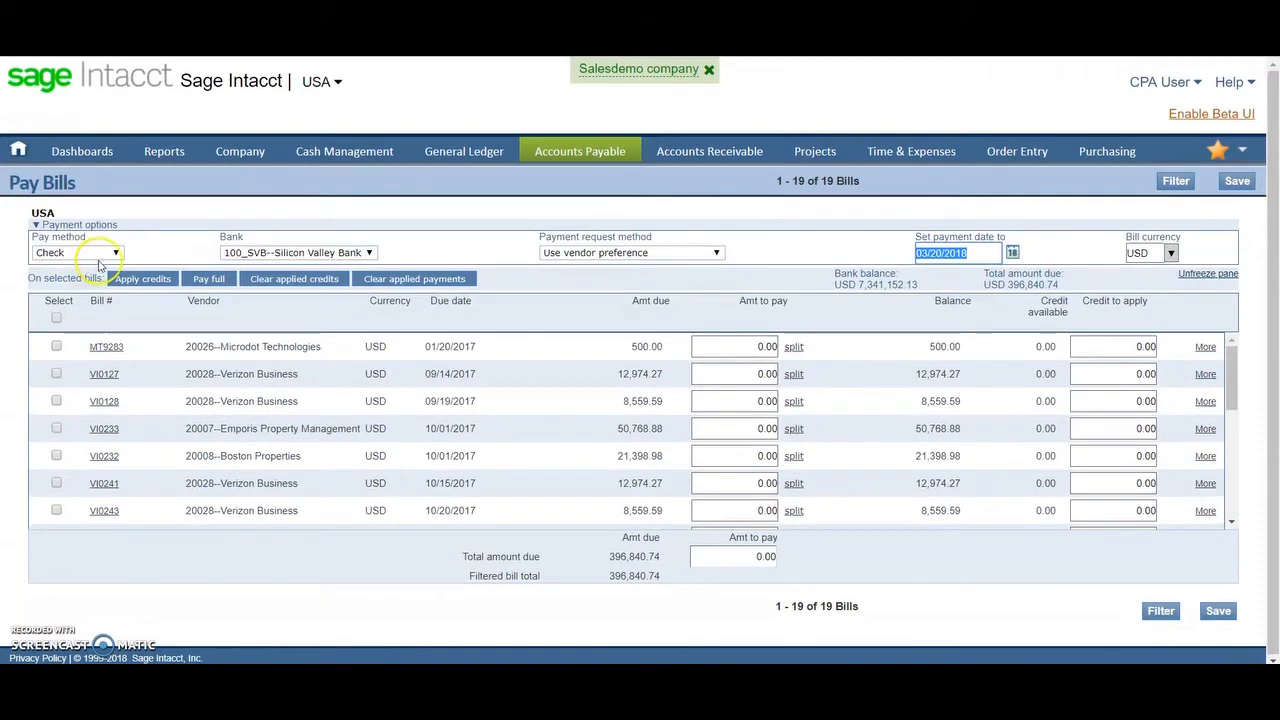
pyautogui.click(116, 252)
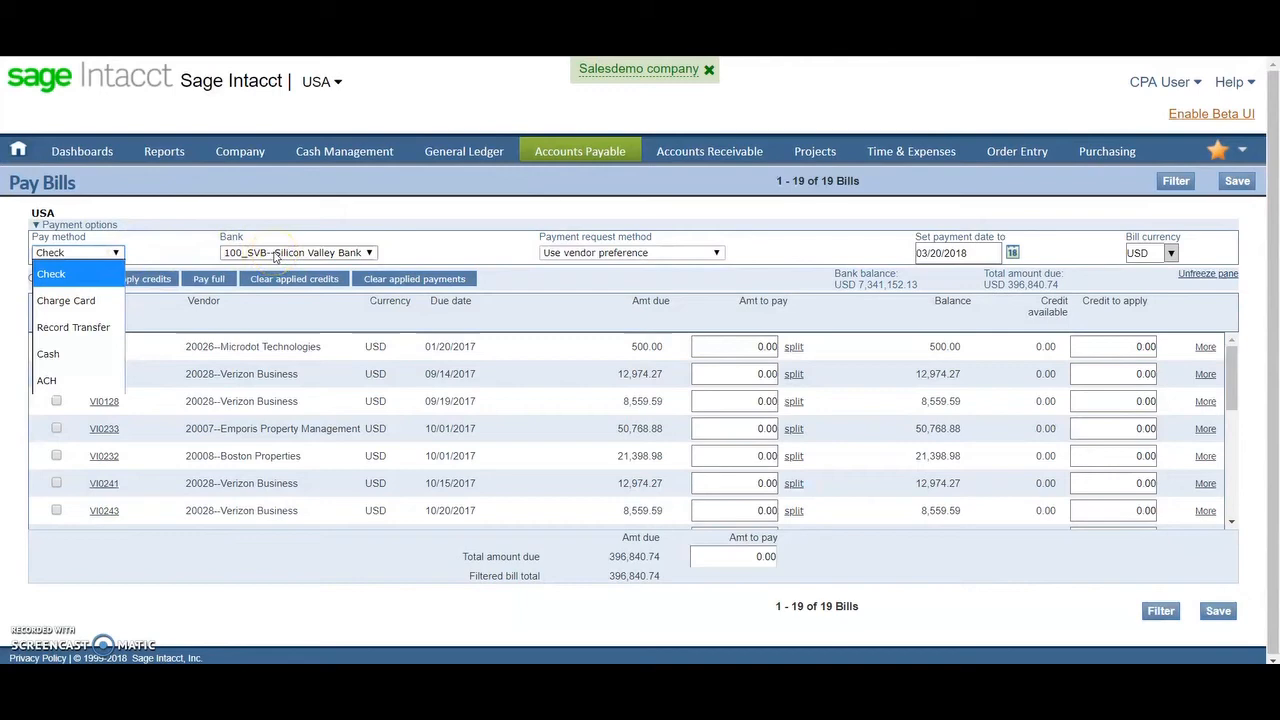
pyautogui.moveTo(1104, 268)
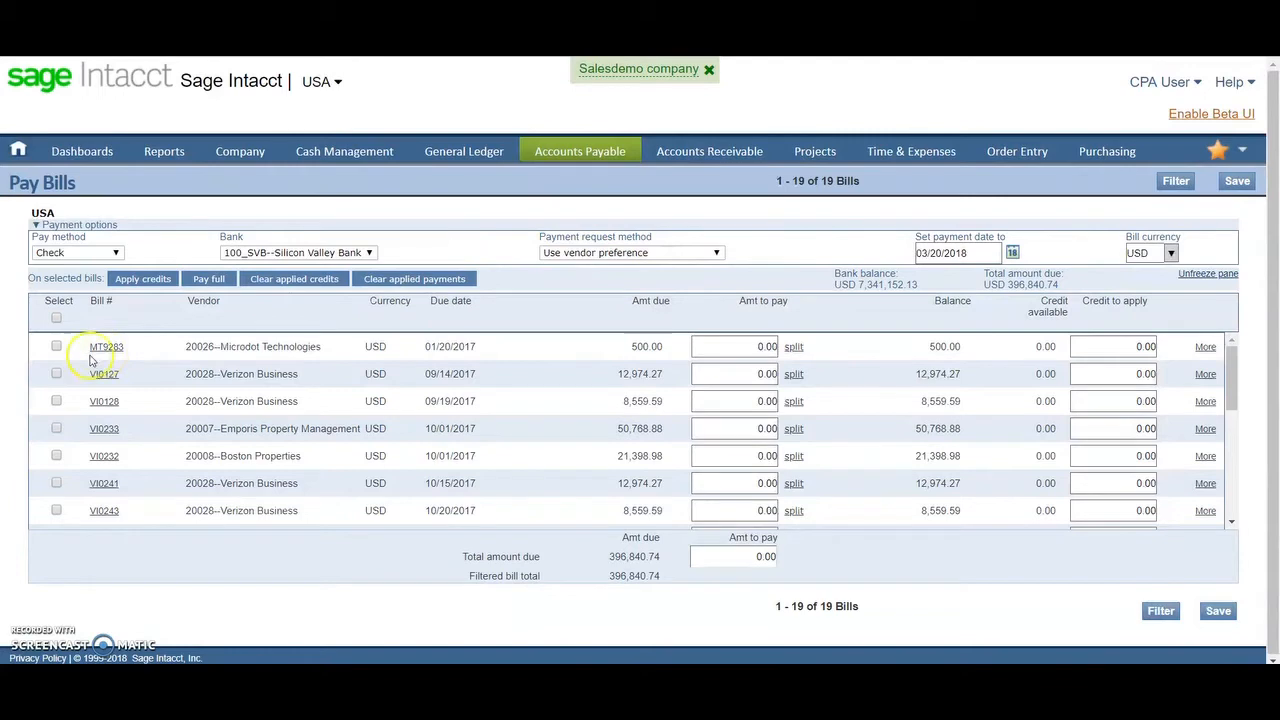
# Step: Mark the selected bills to pay in full and save them as payment requests
pyautogui.click(56, 346)
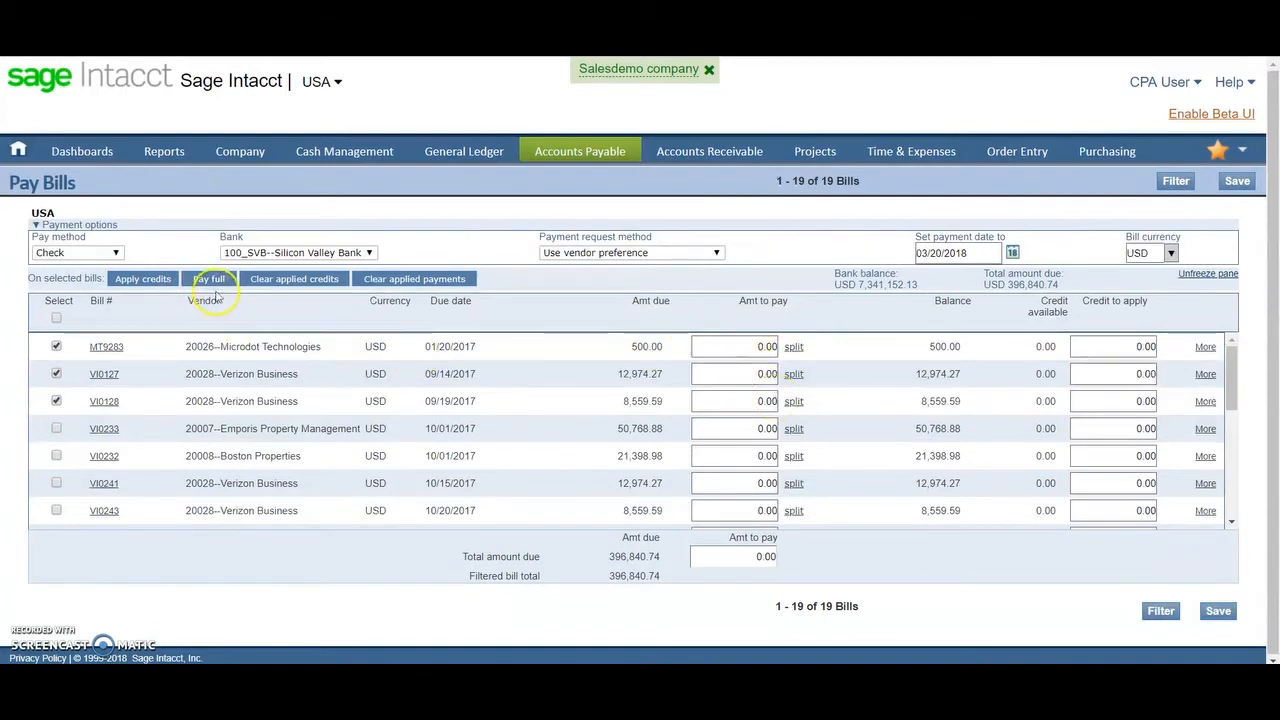
pyautogui.click(208, 278)
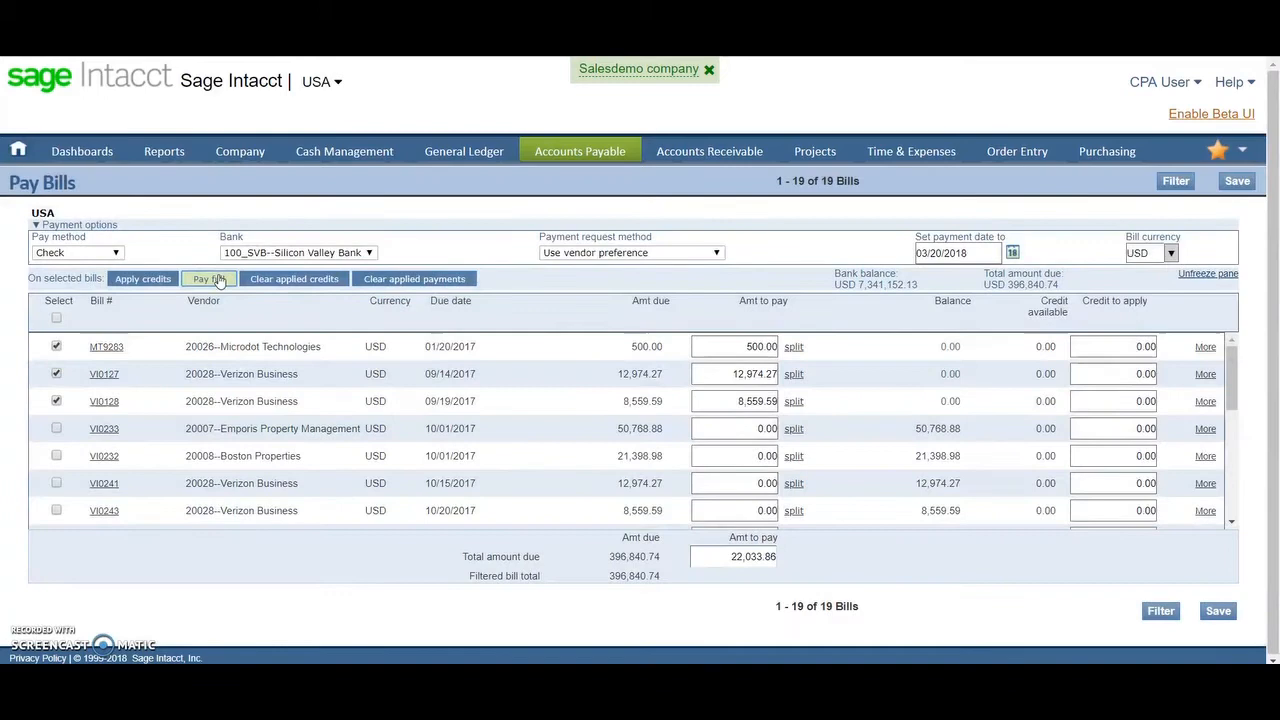
pyautogui.click(208, 278)
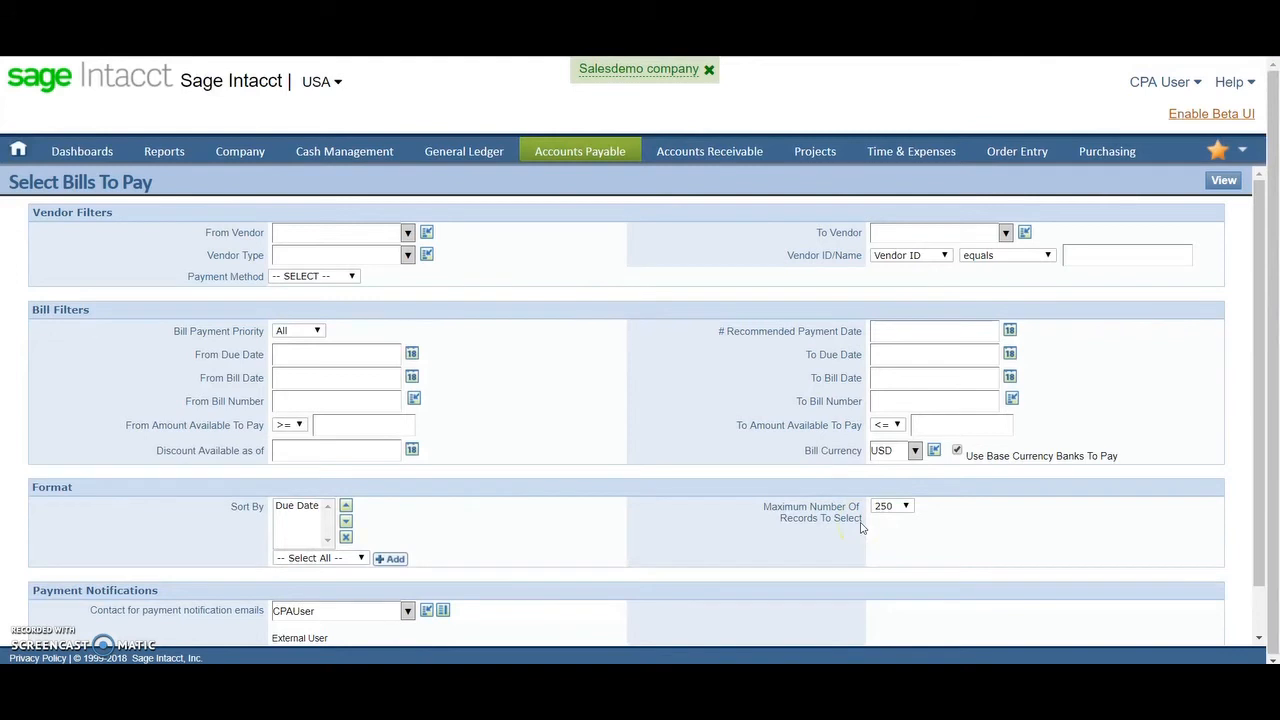
# Step: Bring up the Accounts Payable tasks and reports menu
pyautogui.click(1160, 82)
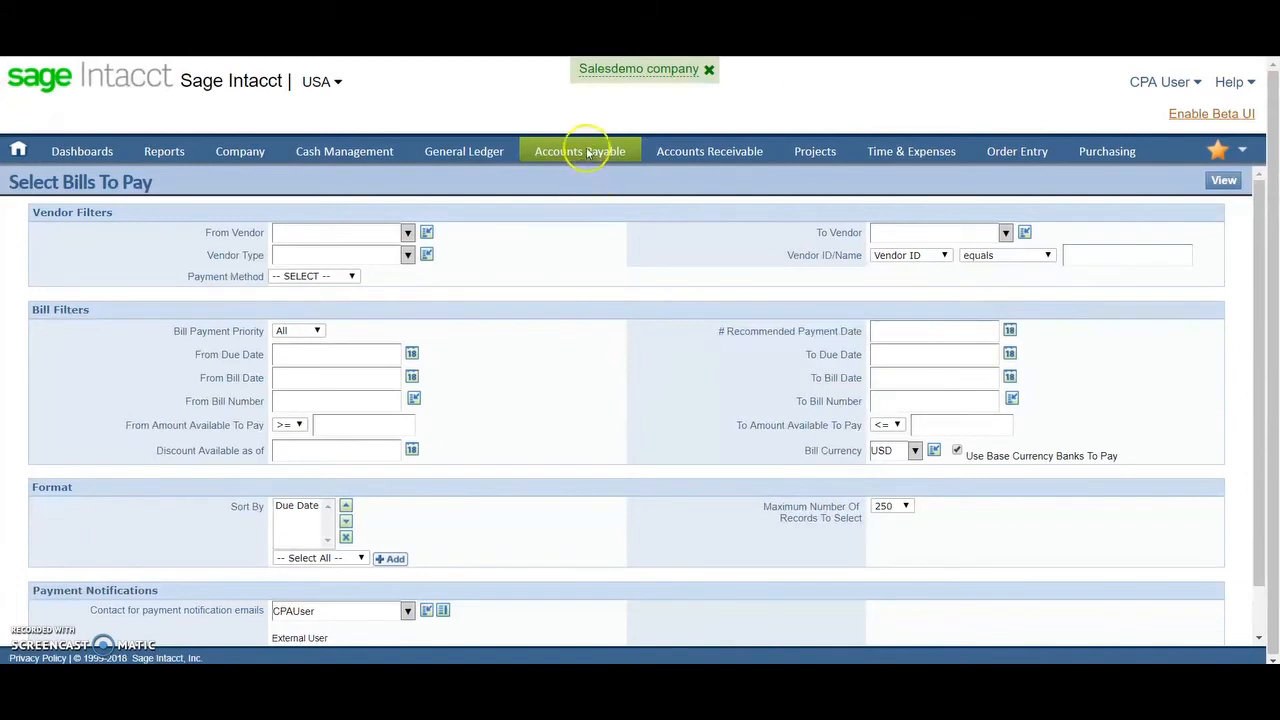
pyautogui.click(580, 152)
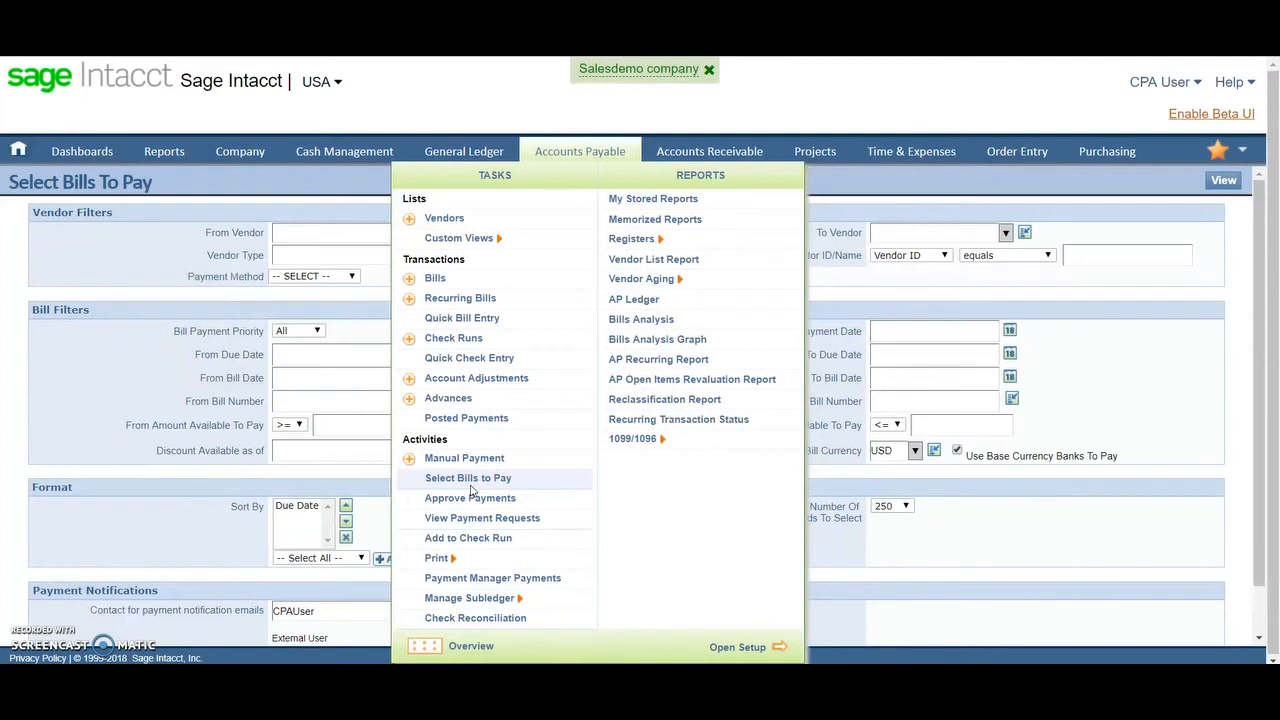
pyautogui.moveTo(470, 496)
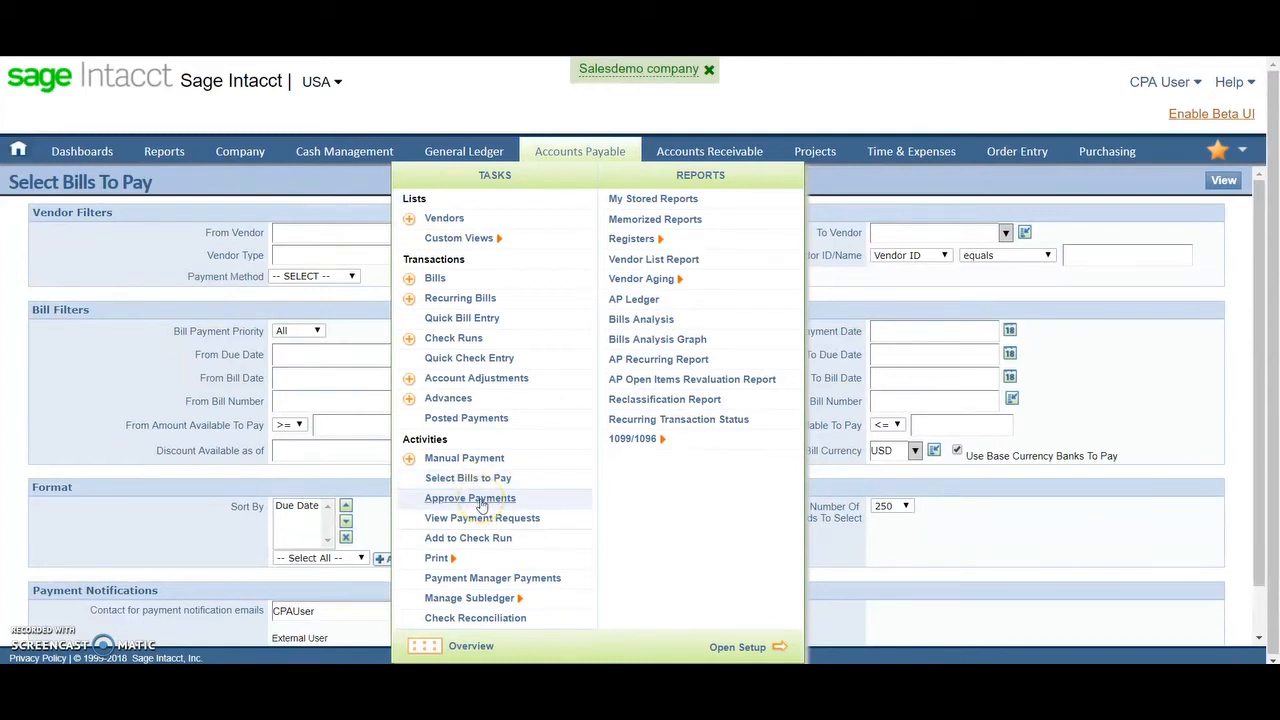
pyautogui.moveTo(482, 516)
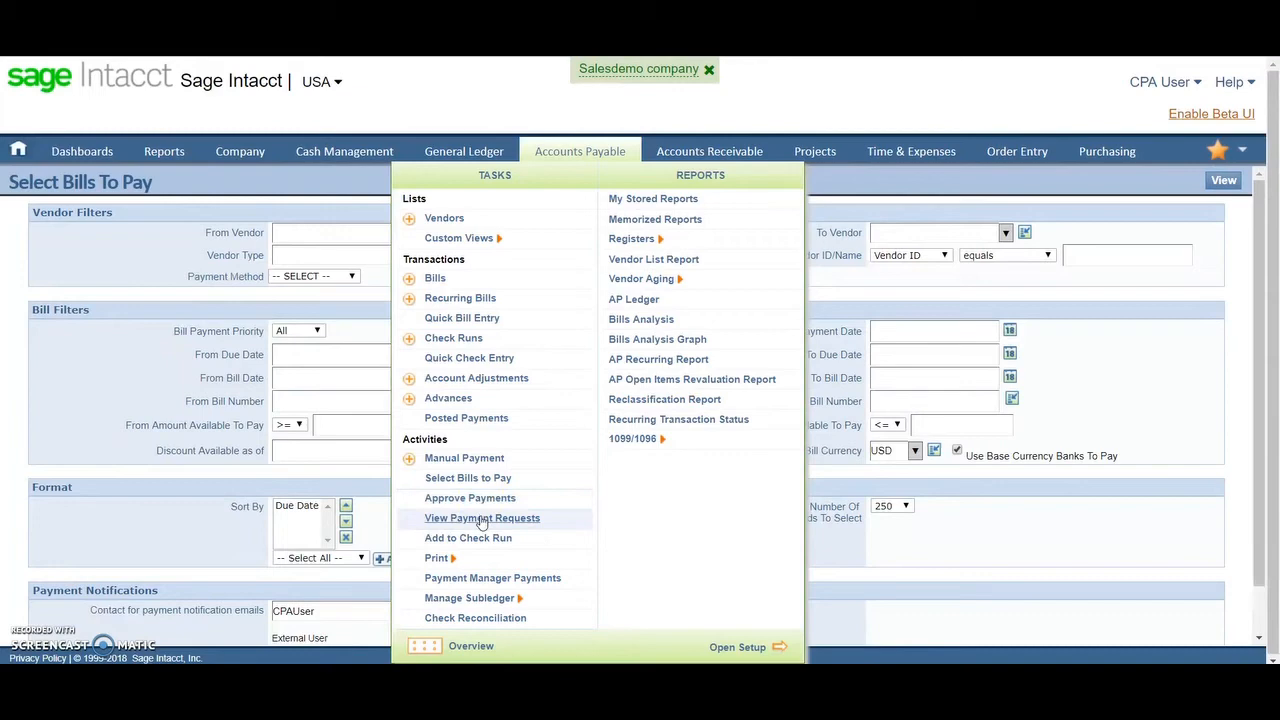
# Step: Review the approved Verizon Business and Microdot Technologies payment requests, then return to Accounts Payable tasks
pyautogui.click(482, 516)
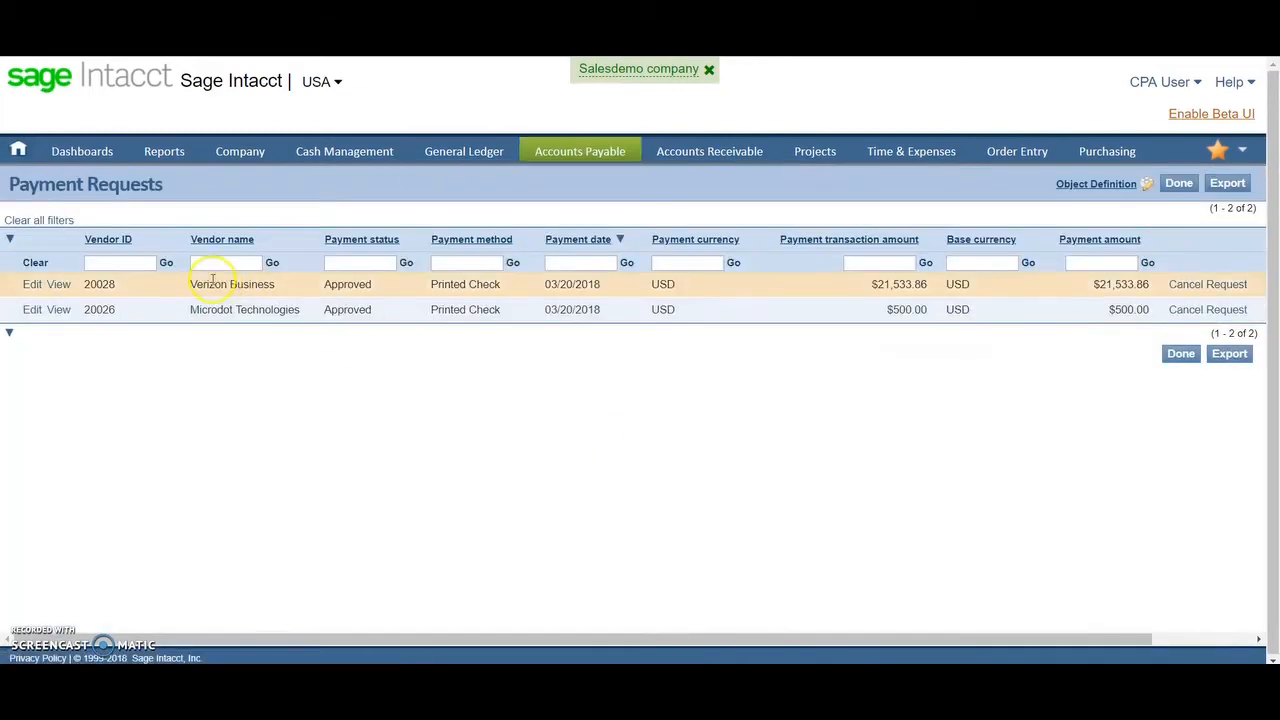
pyautogui.moveTo(684, 408)
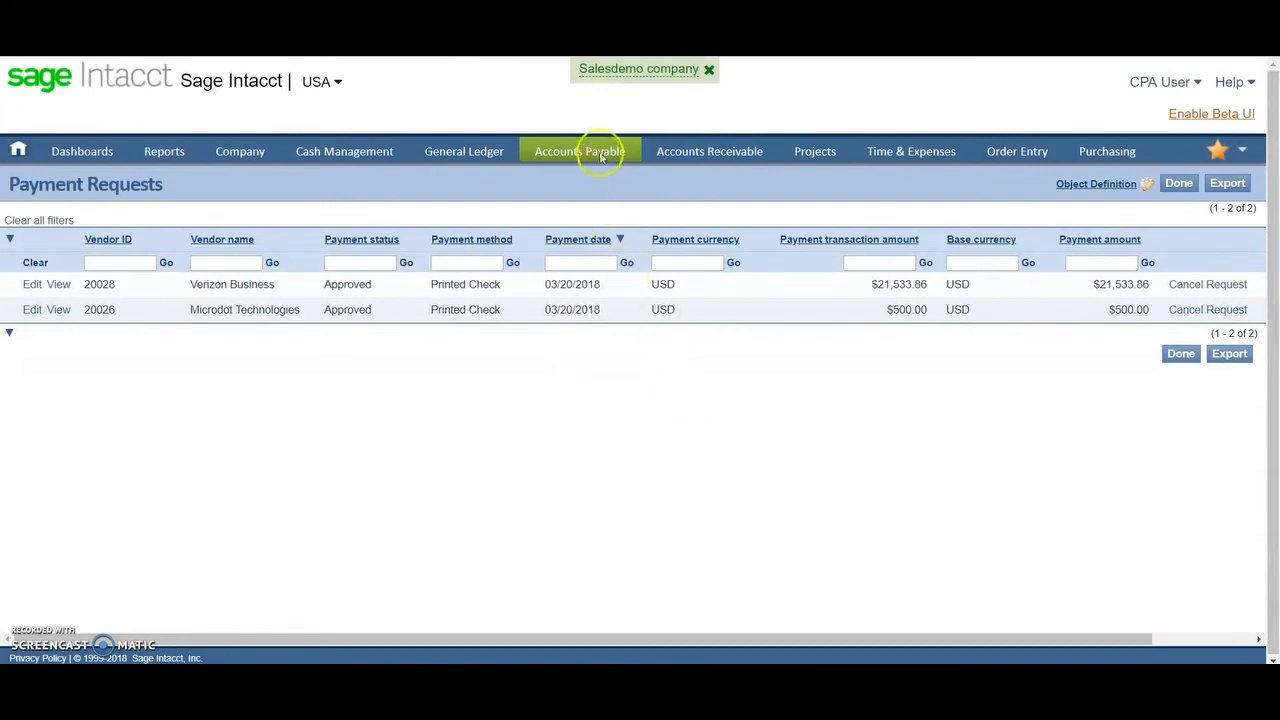
pyautogui.click(580, 152)
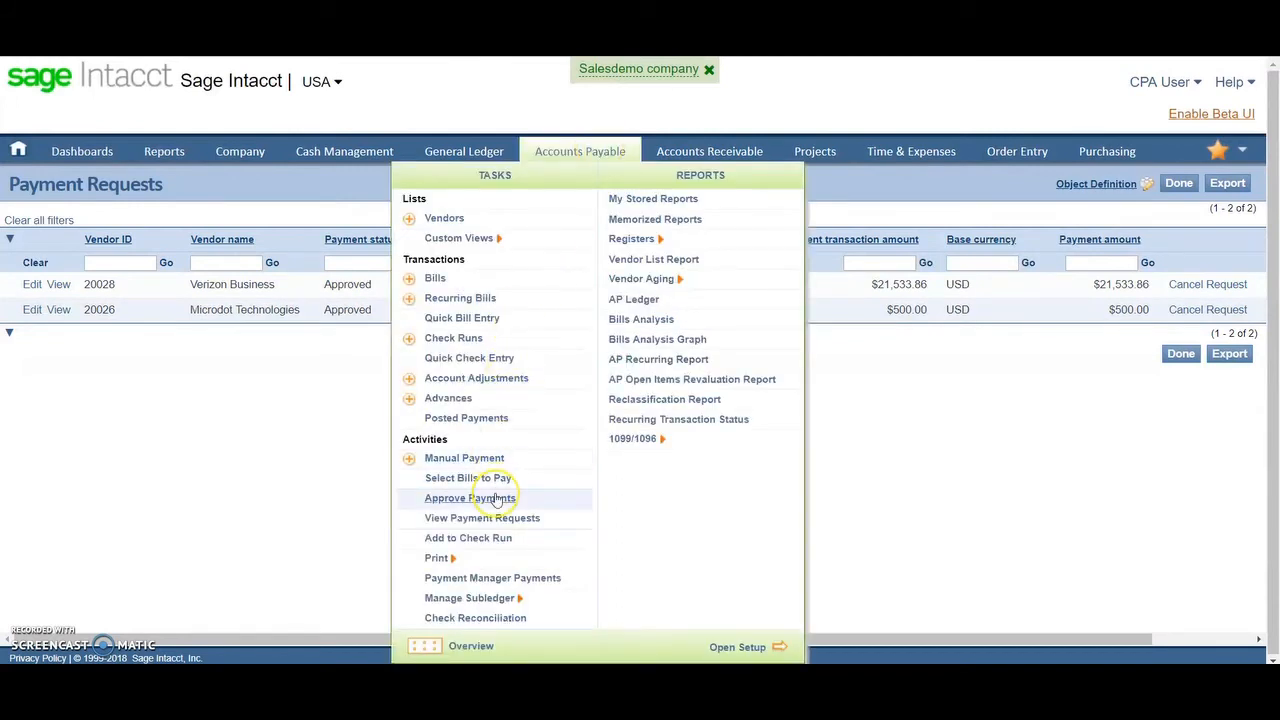
pyautogui.moveTo(548, 498)
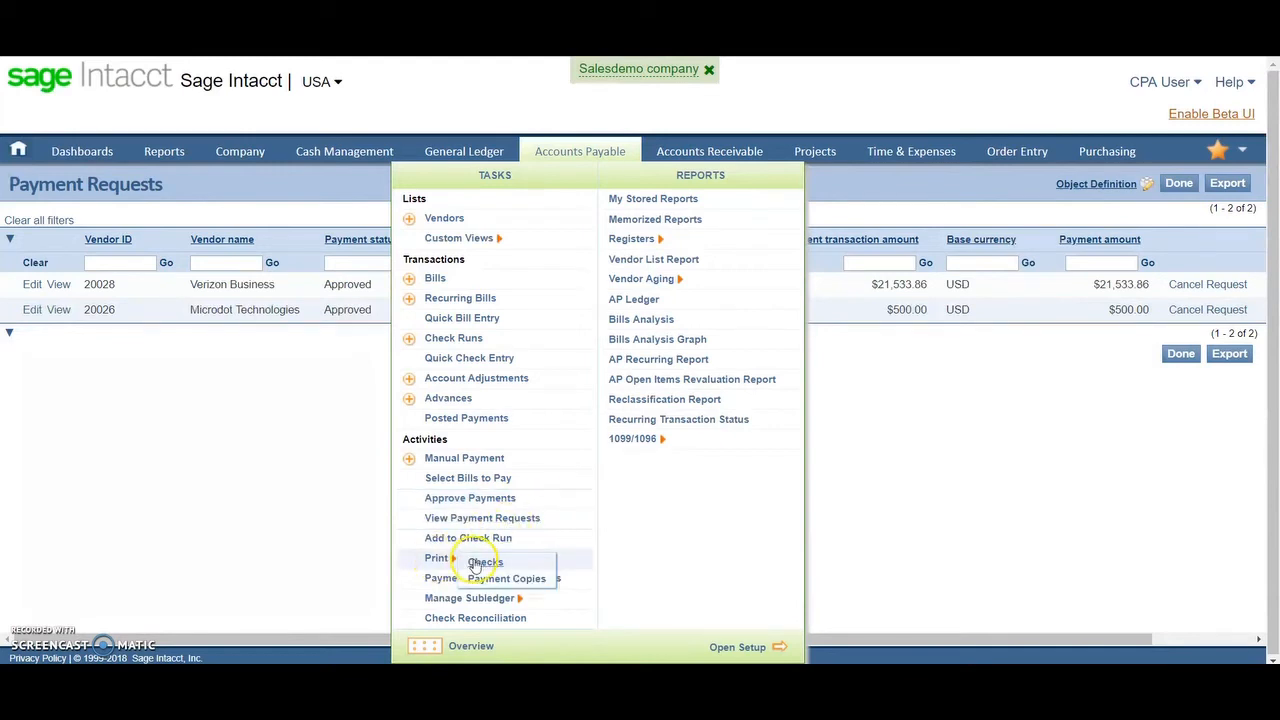
# Step: Mark both checks to print with check and vendor stub details and print them
pyautogui.click(484, 560)
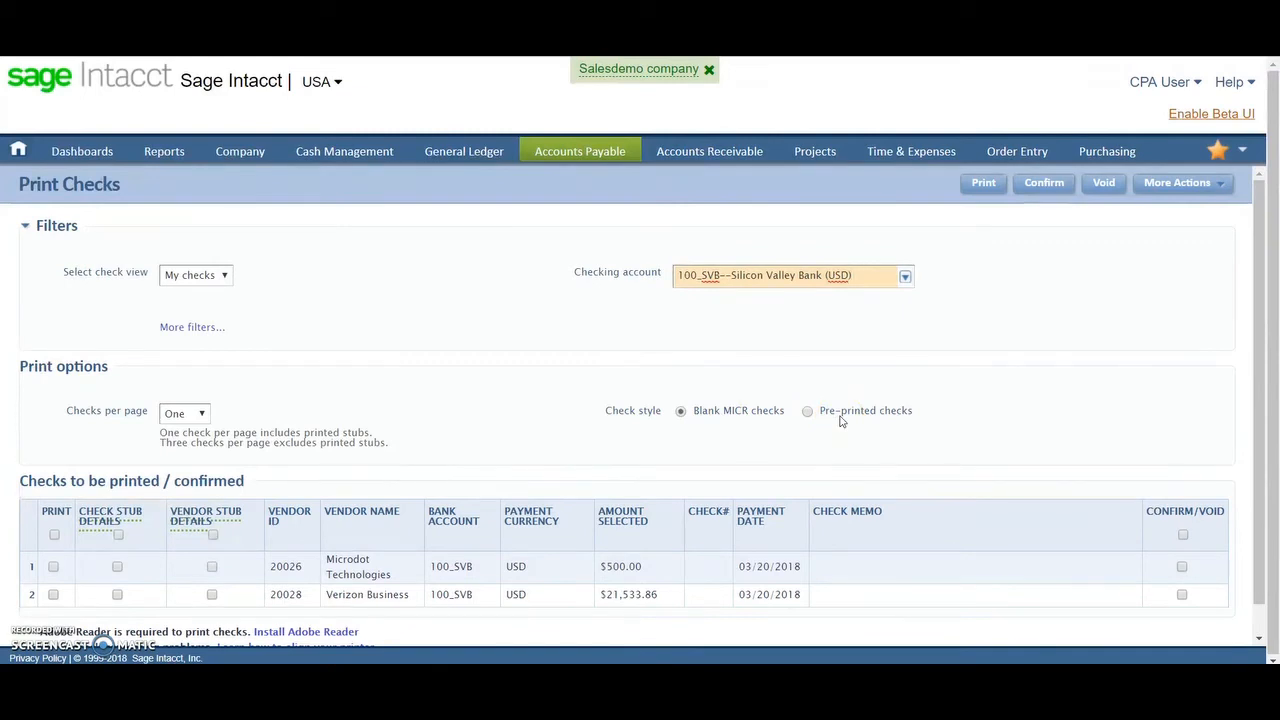
pyautogui.click(54, 532)
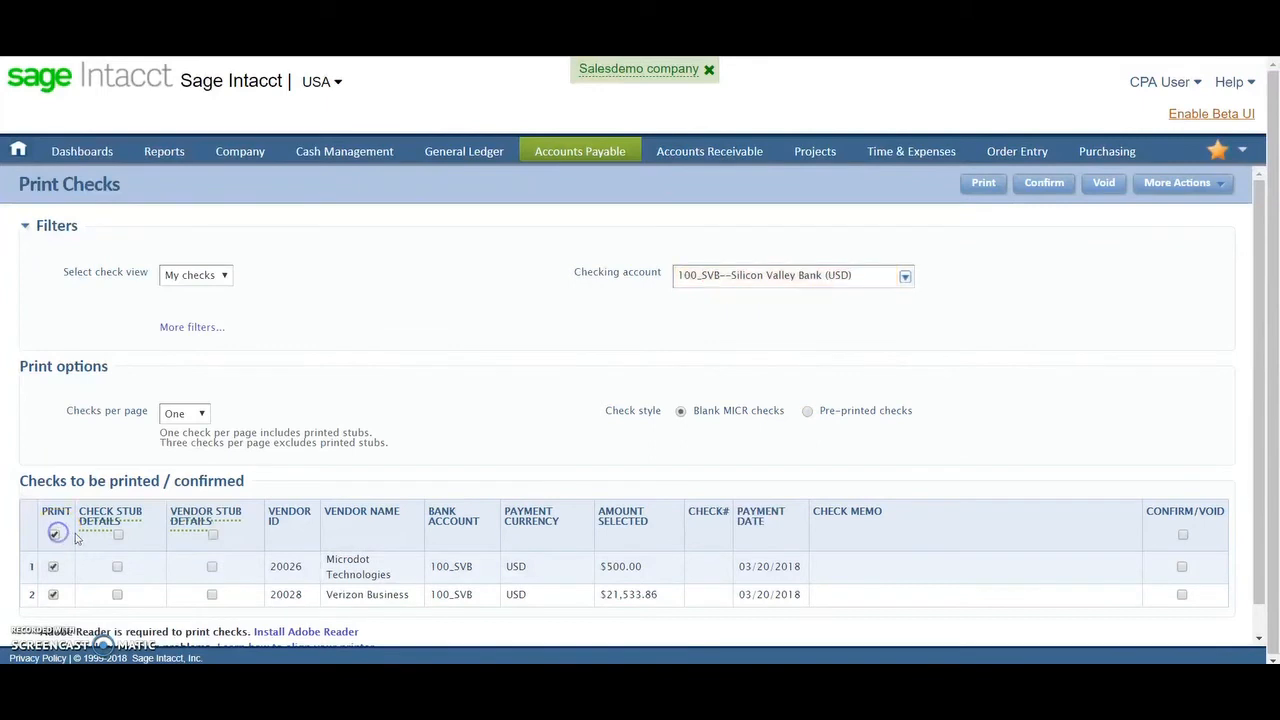
pyautogui.click(118, 534)
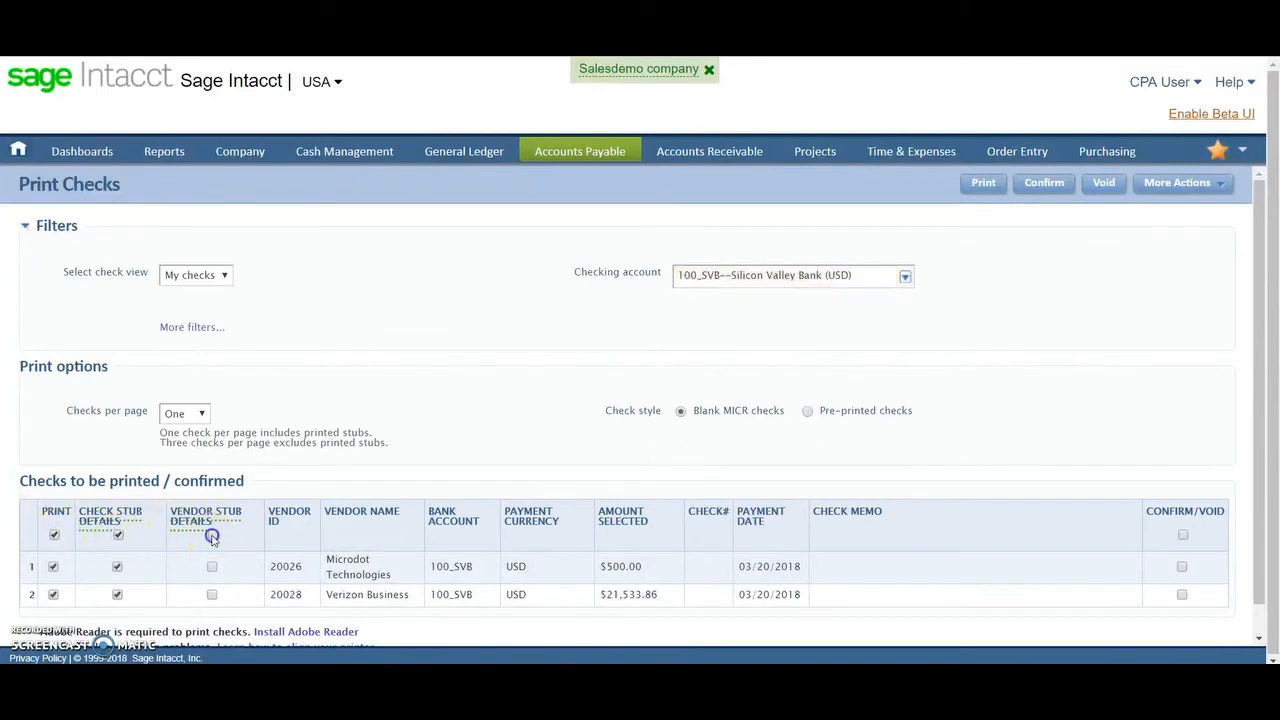
pyautogui.click(212, 534)
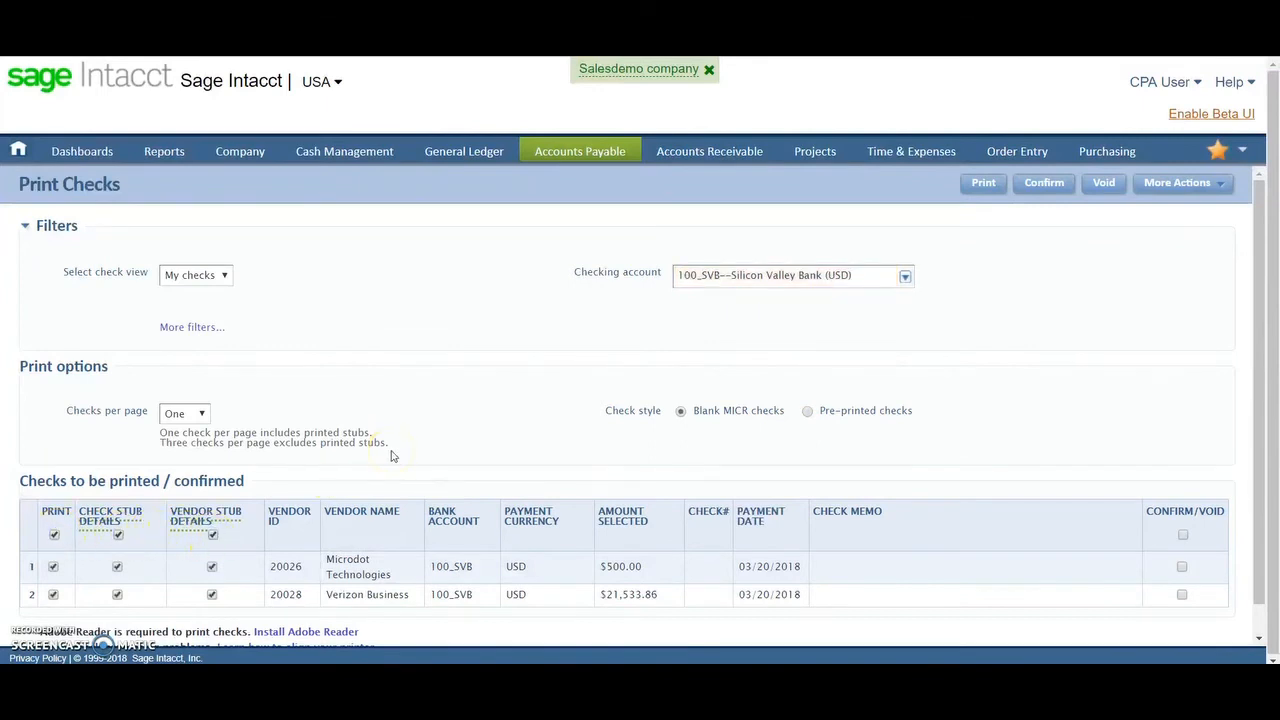
pyautogui.click(984, 182)
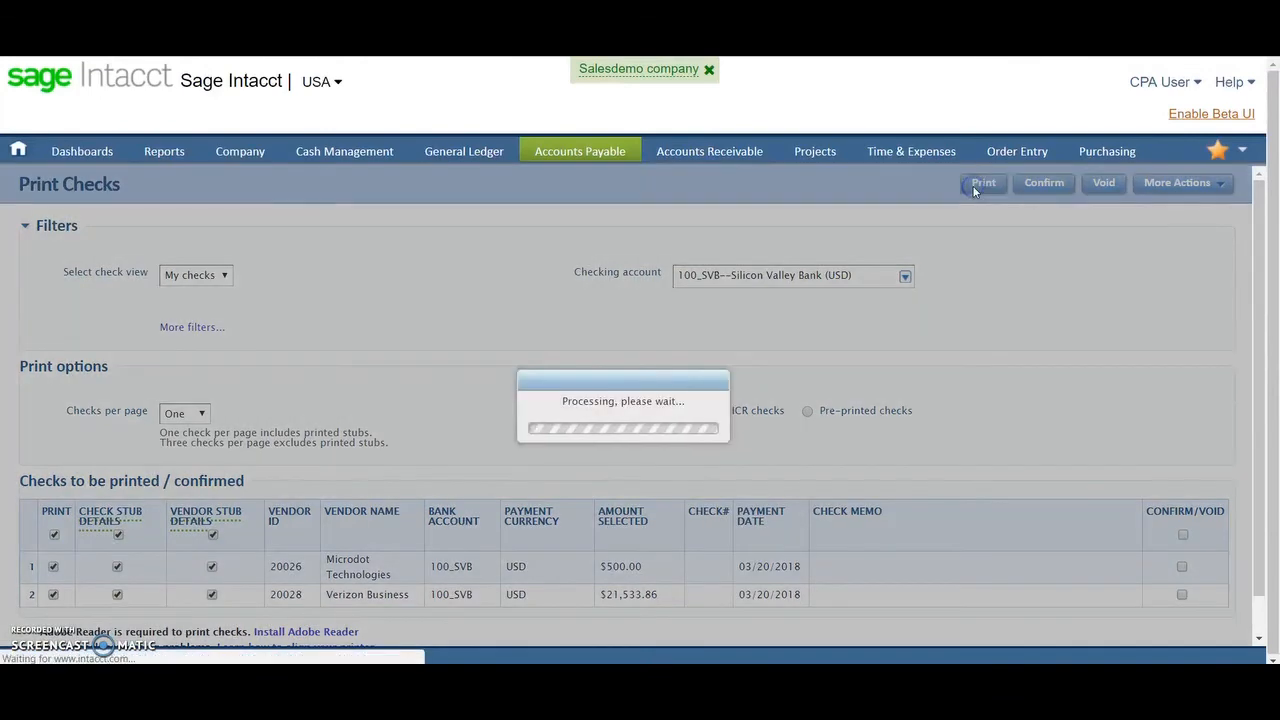
# Step: Generate checks 1114 (Microdot Technologies) and 1115 (Verizon Business), then close the preview
pyautogui.click(984, 184)
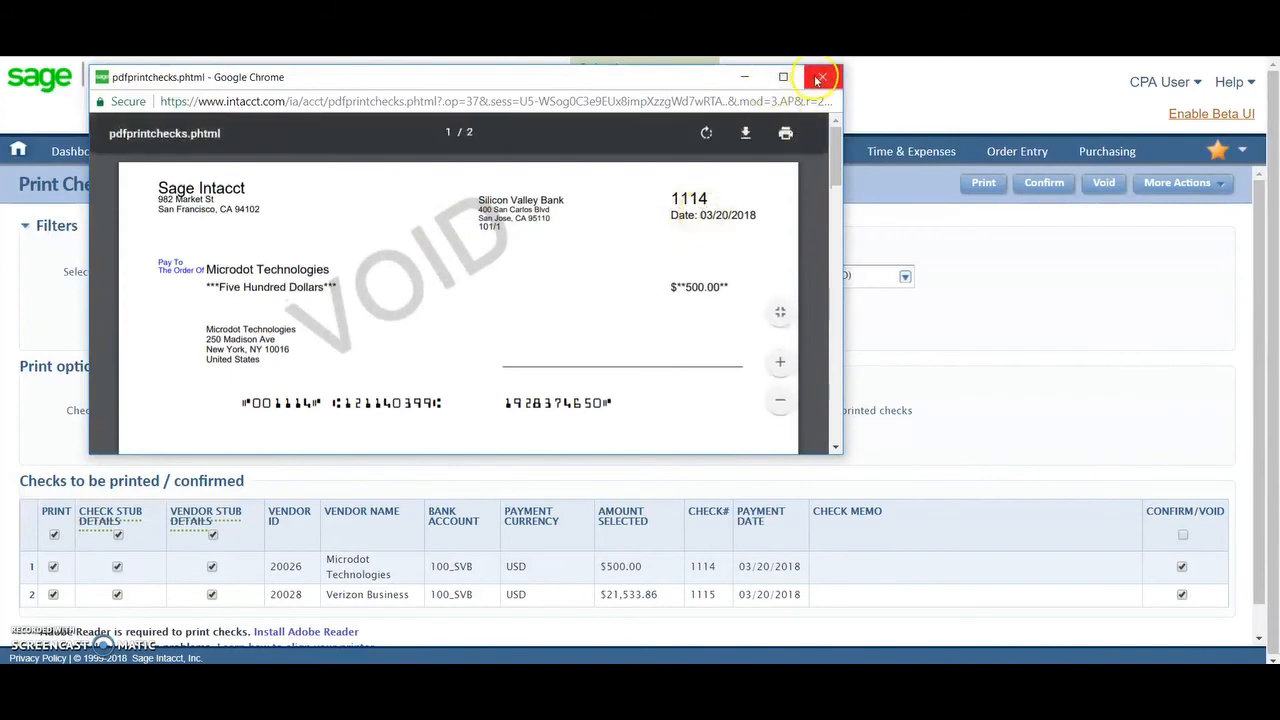
pyautogui.click(820, 76)
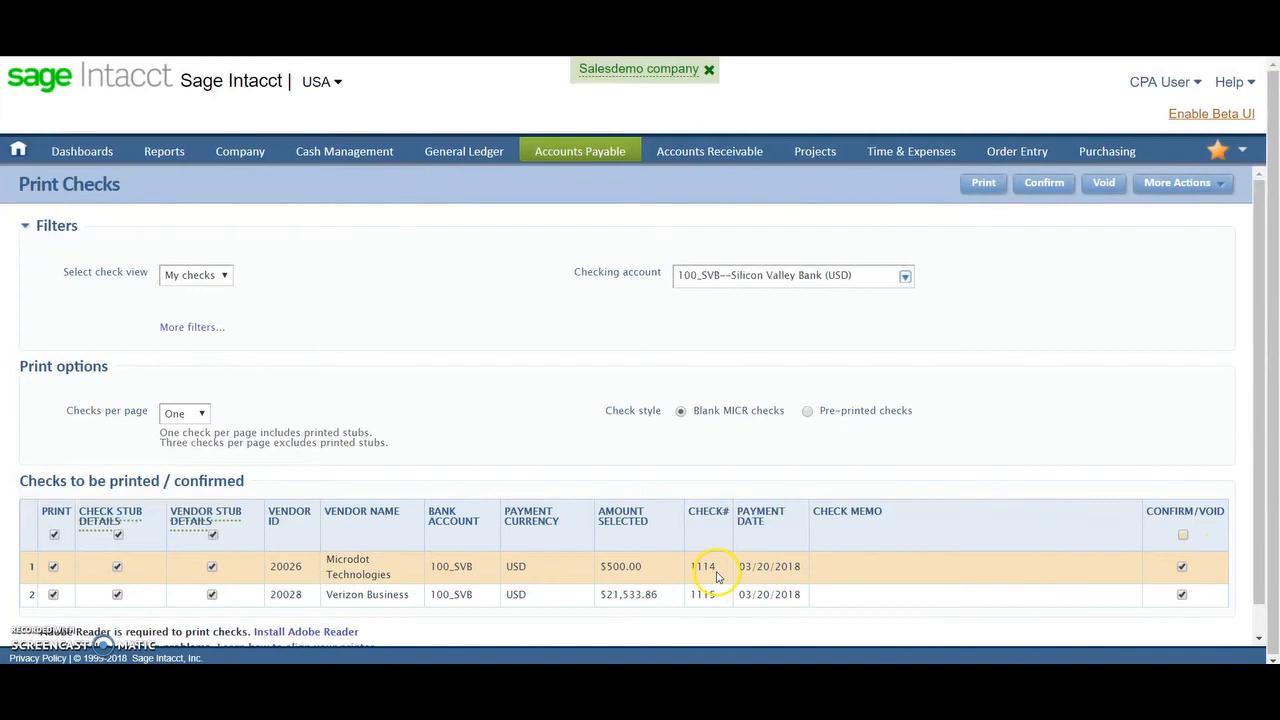
pyautogui.moveTo(970, 460)
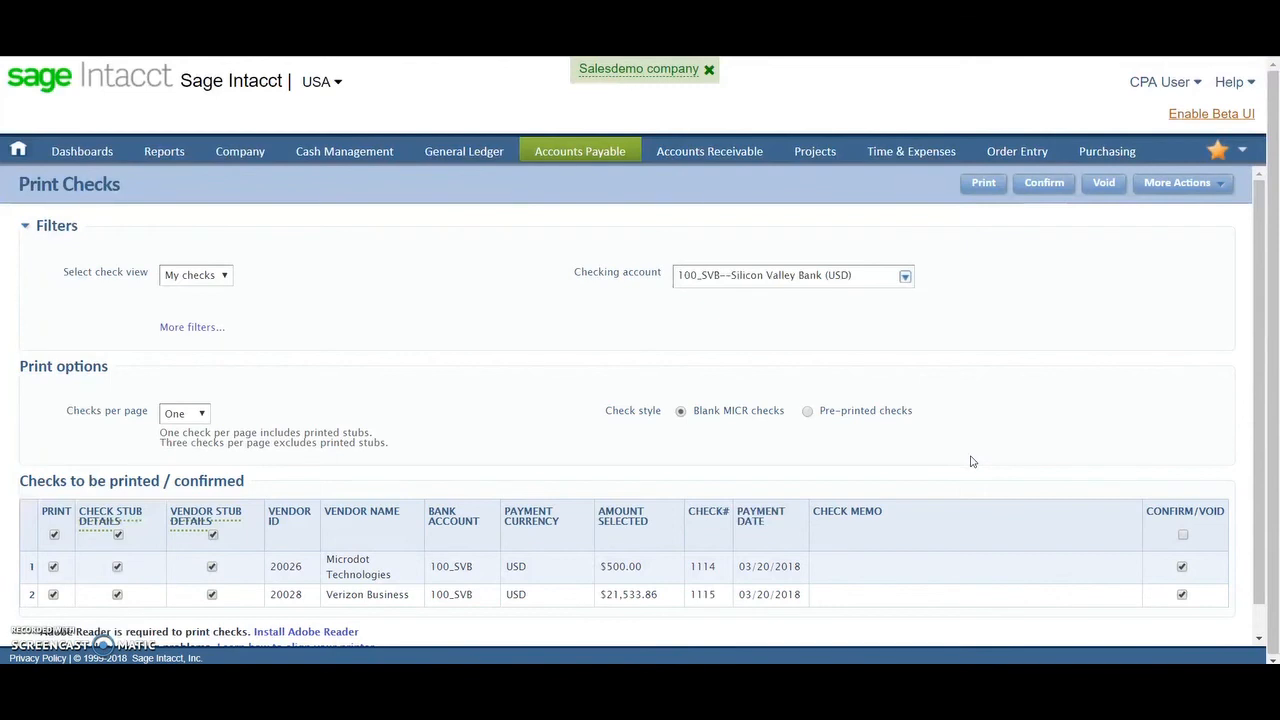
# Step: Glance at the Cash Management tasks, then void printed checks 1114 and 1115
pyautogui.click(1044, 182)
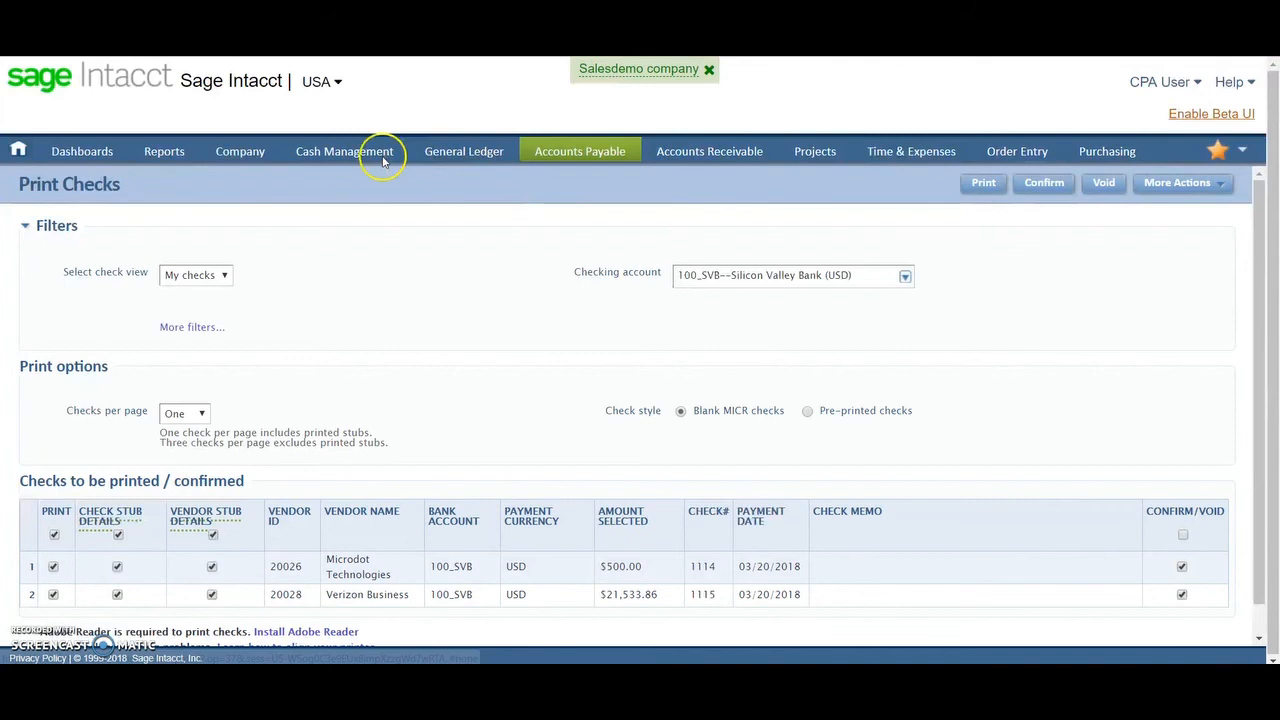
pyautogui.click(344, 152)
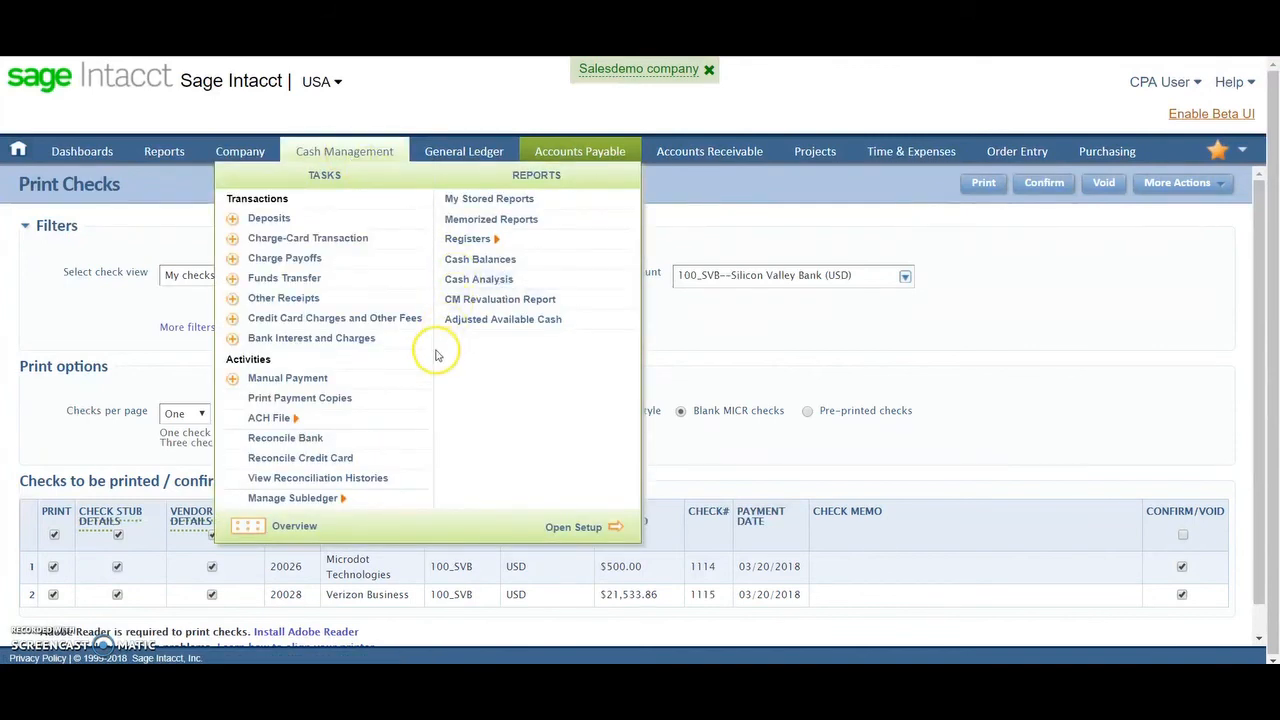
pyautogui.moveTo(490, 356)
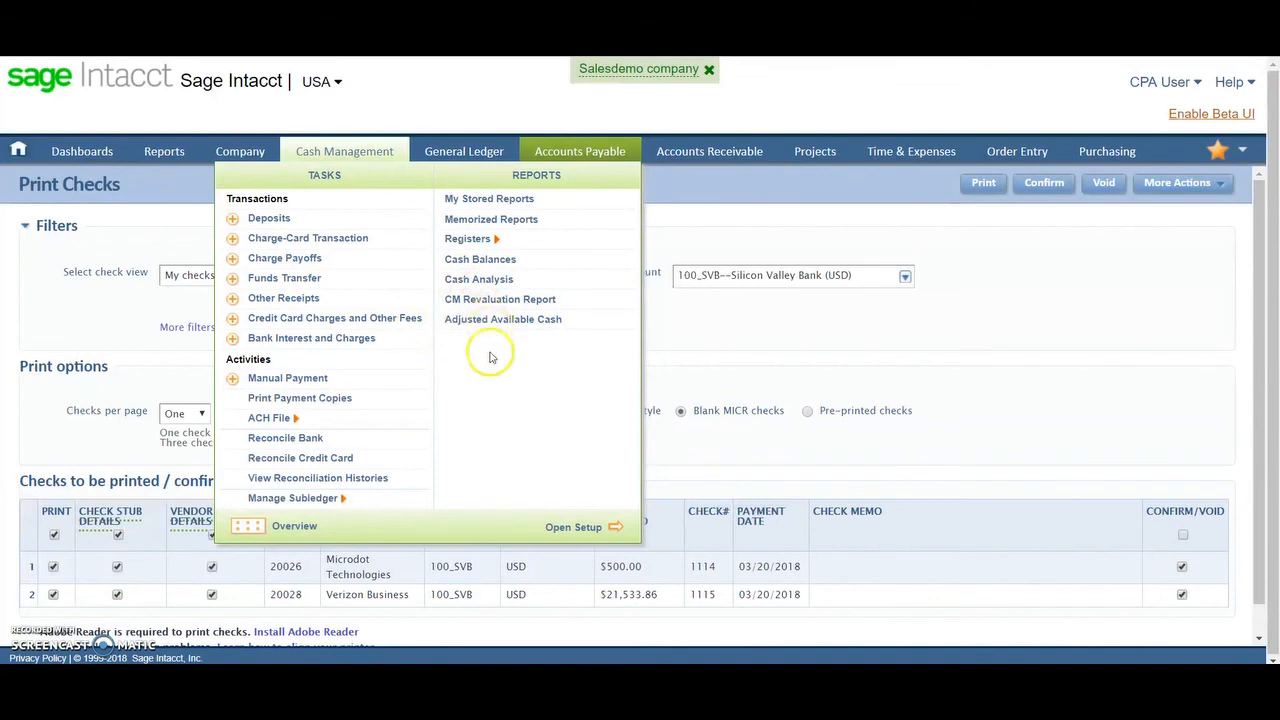
pyautogui.moveTo(468, 238)
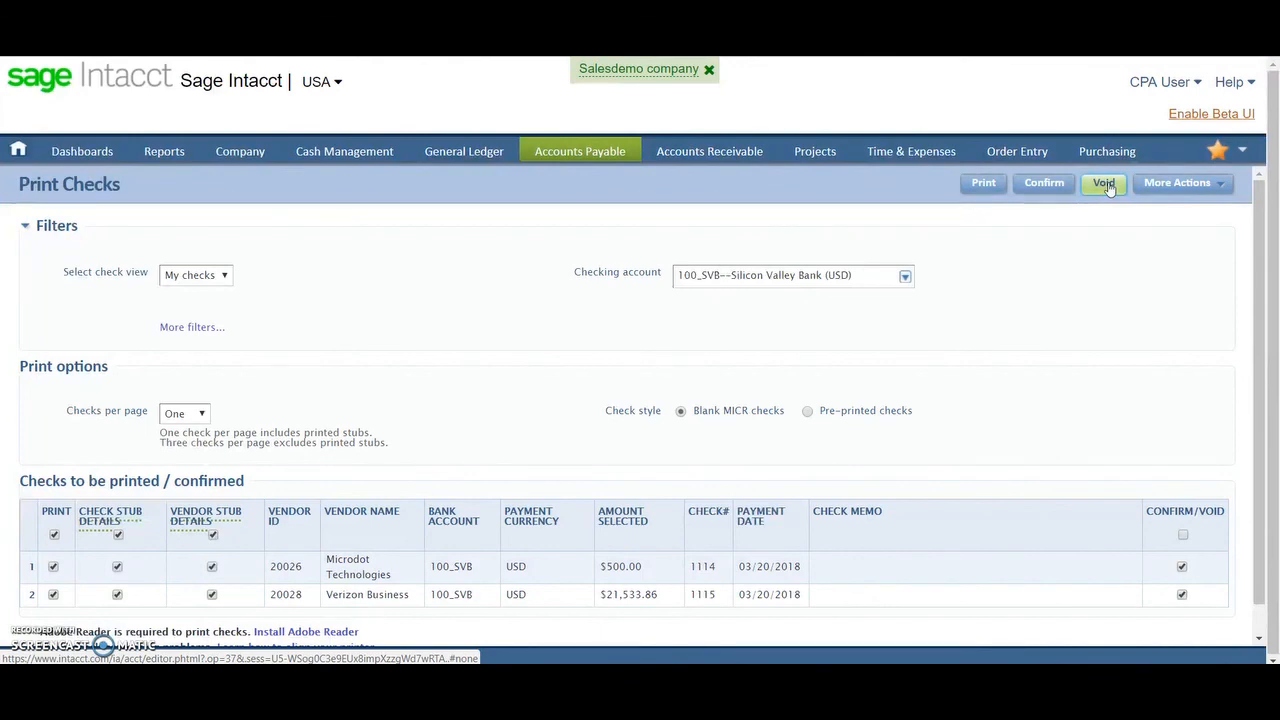
pyautogui.click(1104, 182)
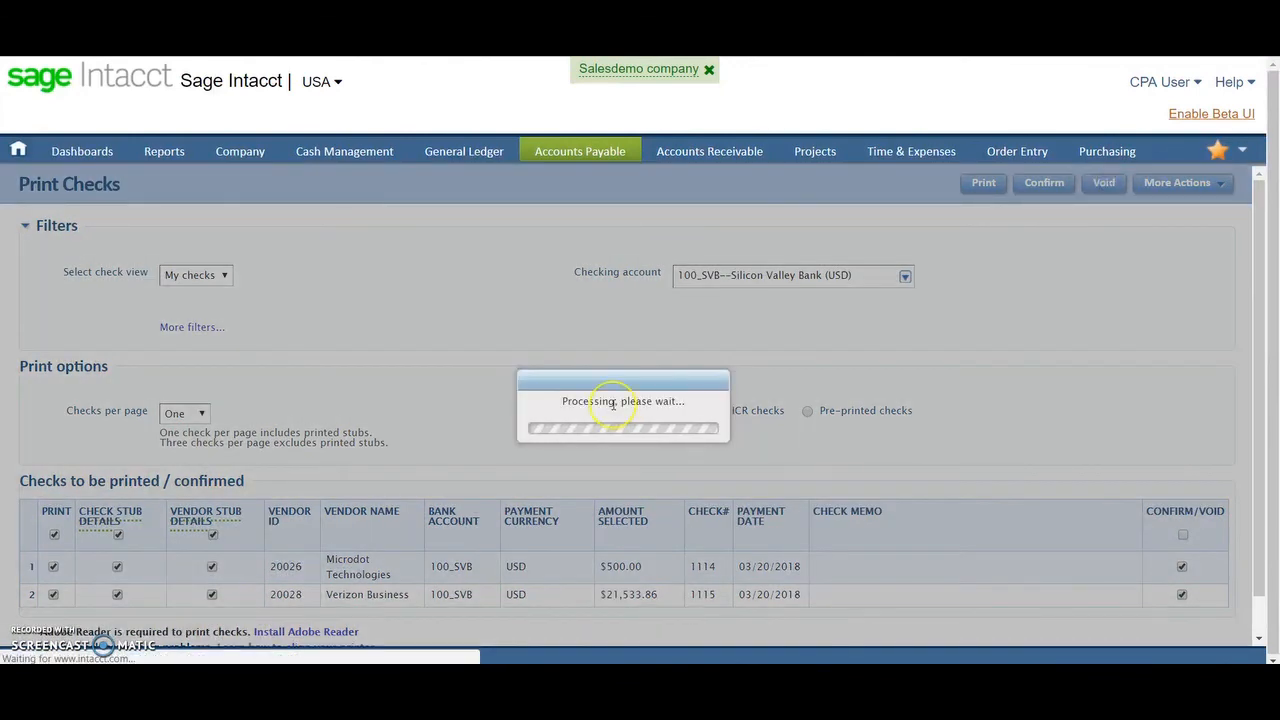